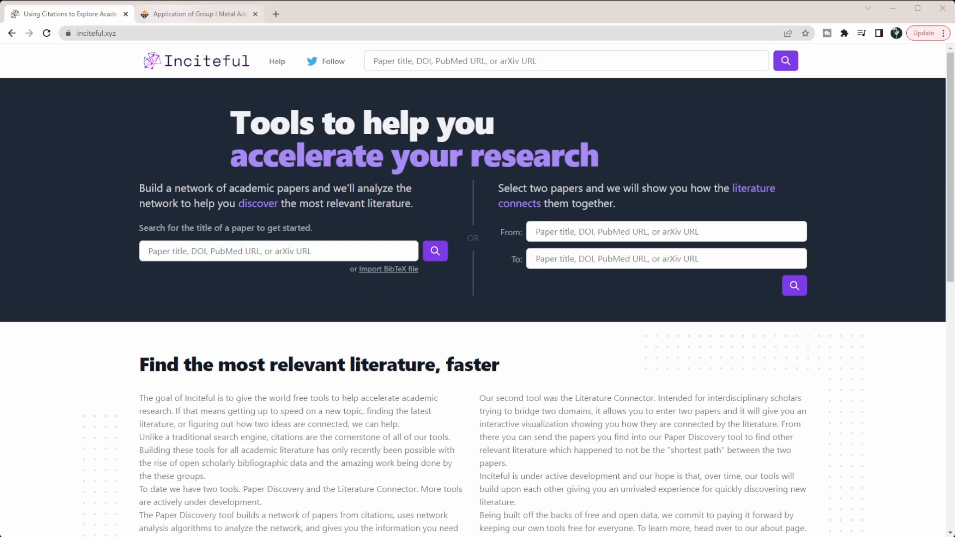
click(198, 13)
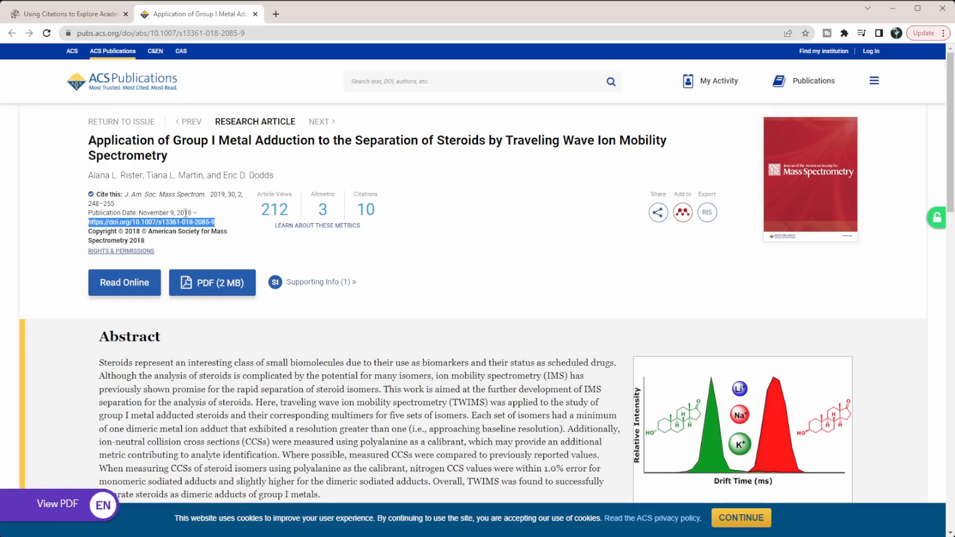
mouse_move(174, 178)
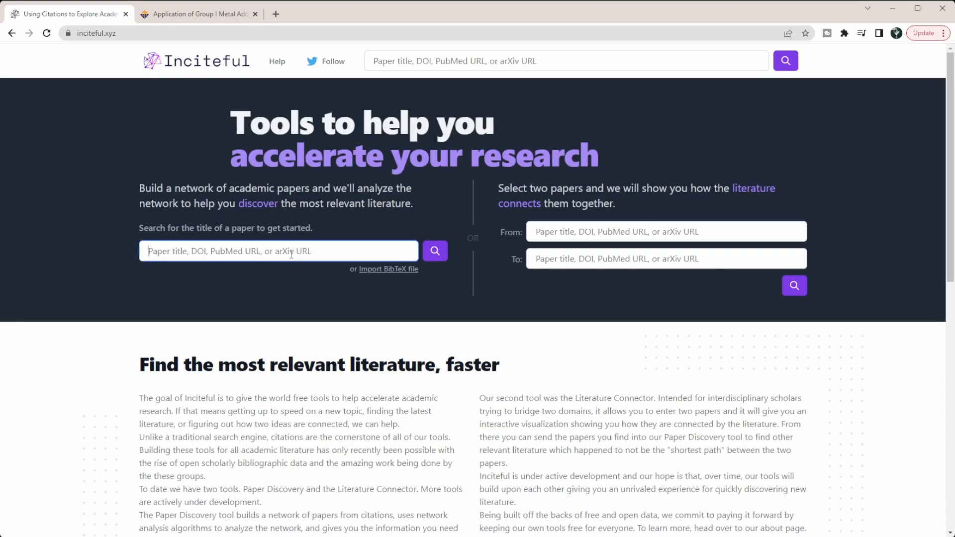
text(https://doi.org/10.1007/s13361-018-2085-9)
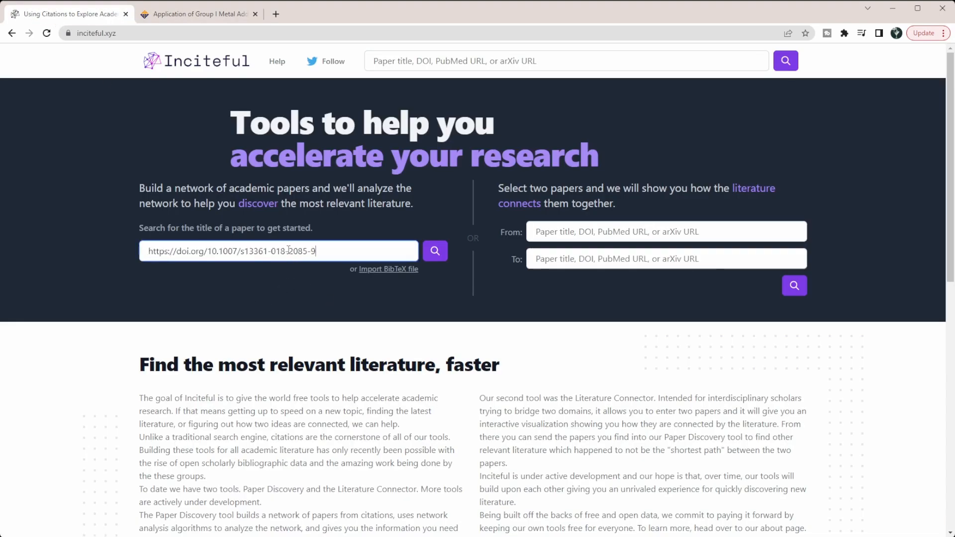
mouse_move(335, 309)
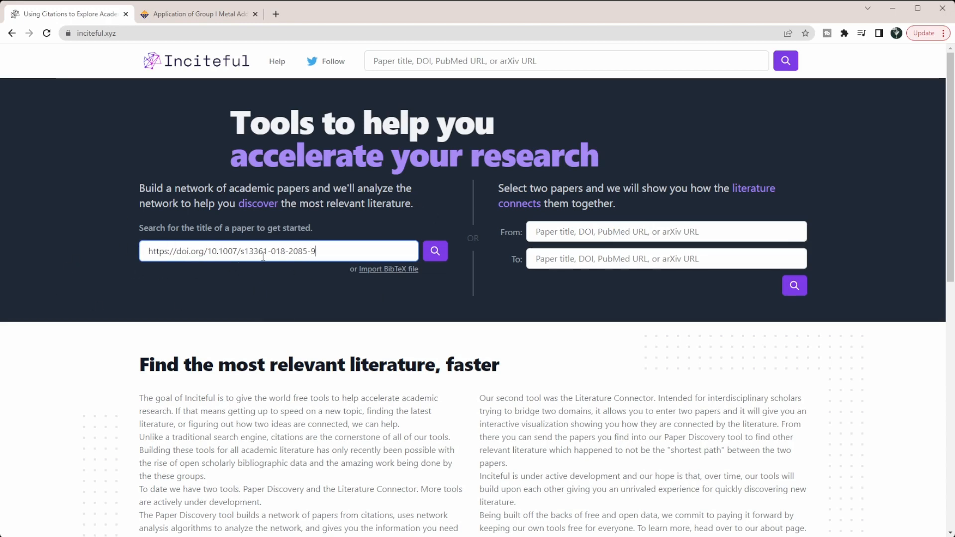
mouse_move(359, 286)
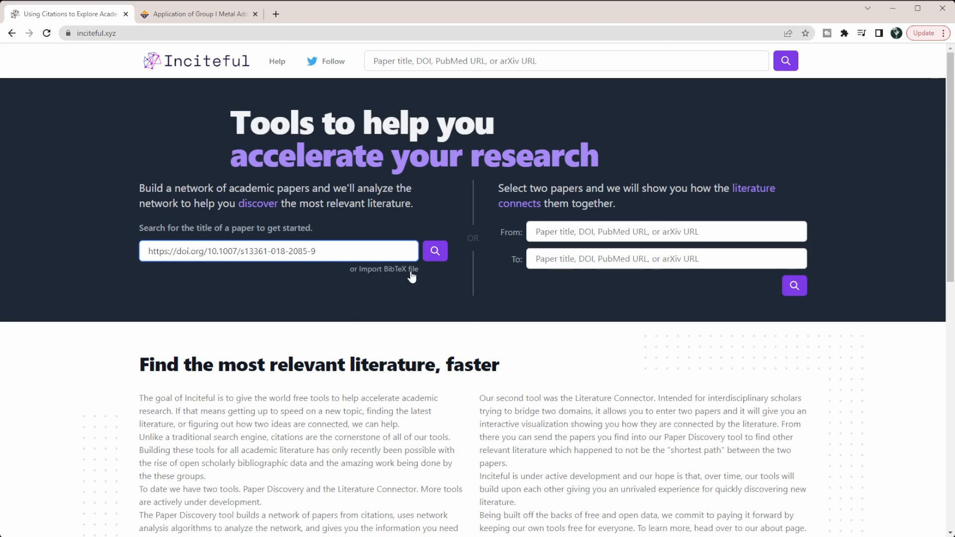
mouse_move(380, 288)
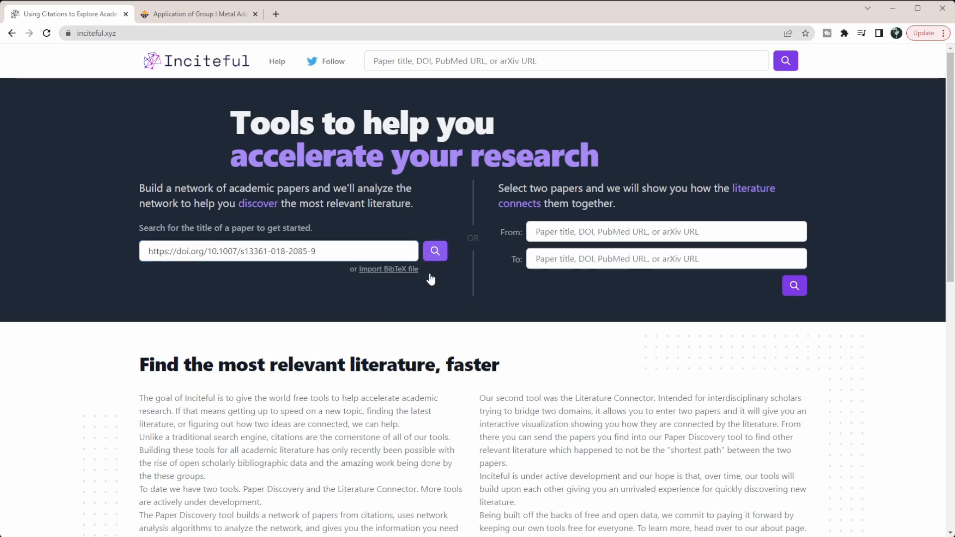
Look up the entered DOI to load the Group I Metal Adduction paper's discovery page
click(435, 251)
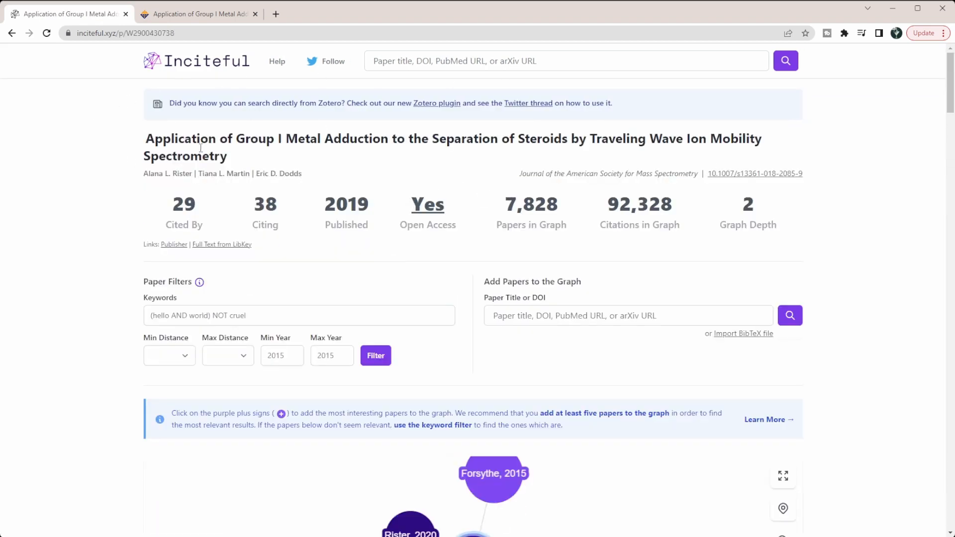
mouse_move(303, 177)
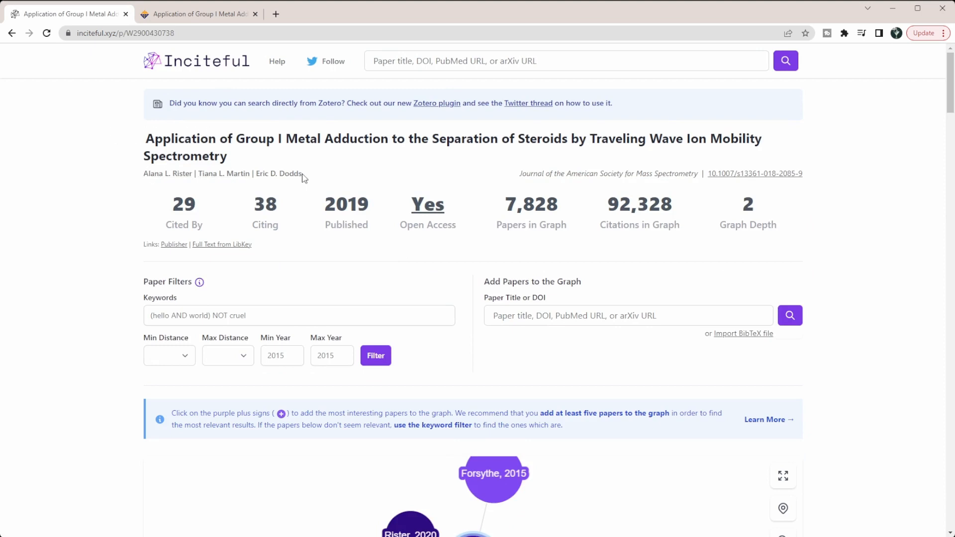
mouse_move(193, 186)
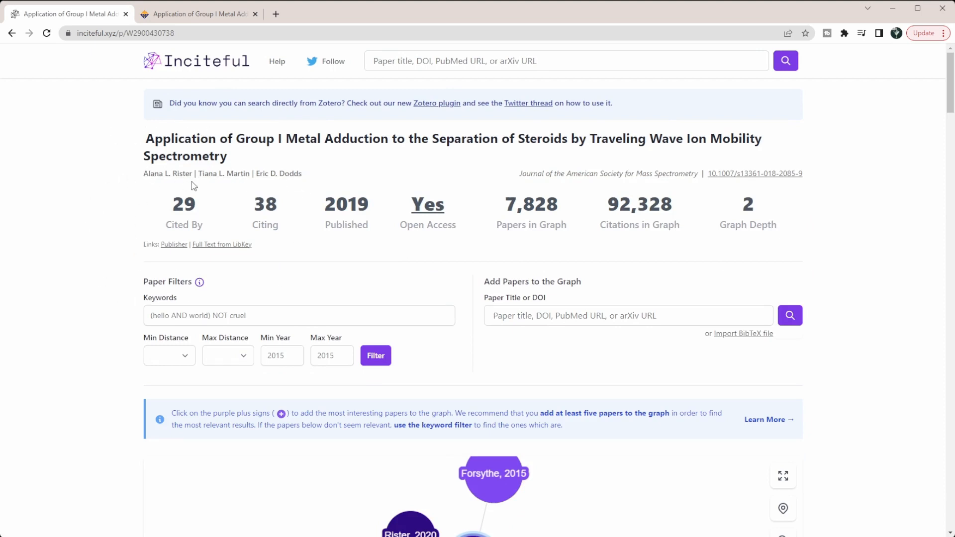
mouse_move(235, 219)
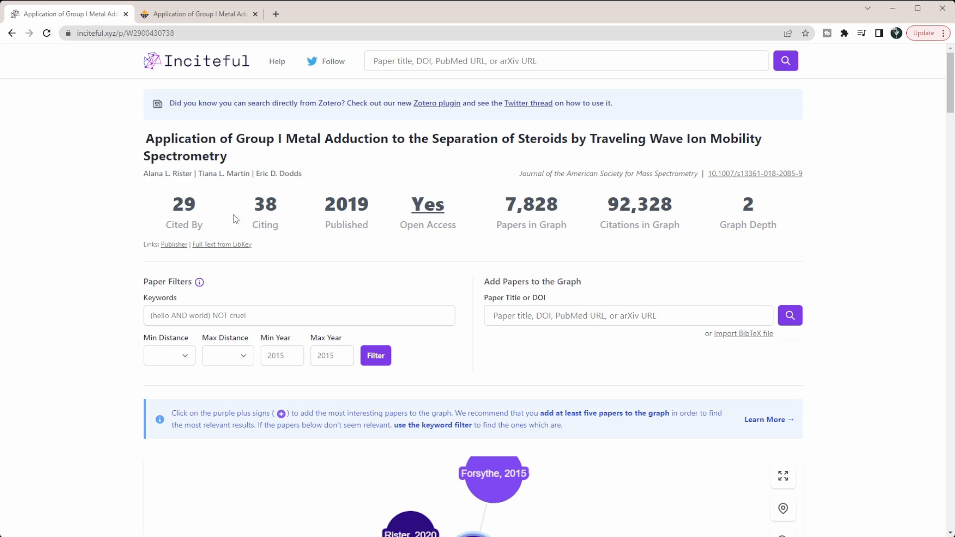
mouse_move(316, 170)
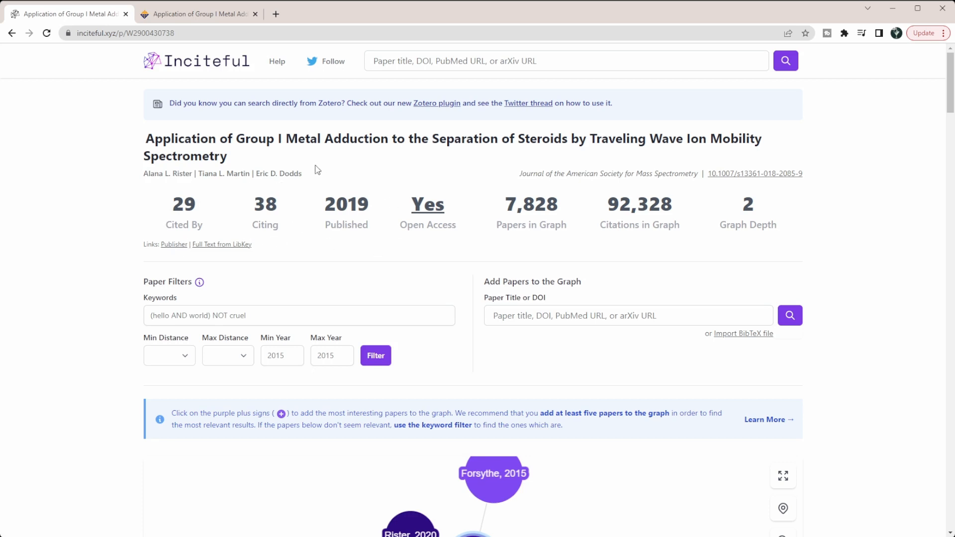
mouse_move(457, 237)
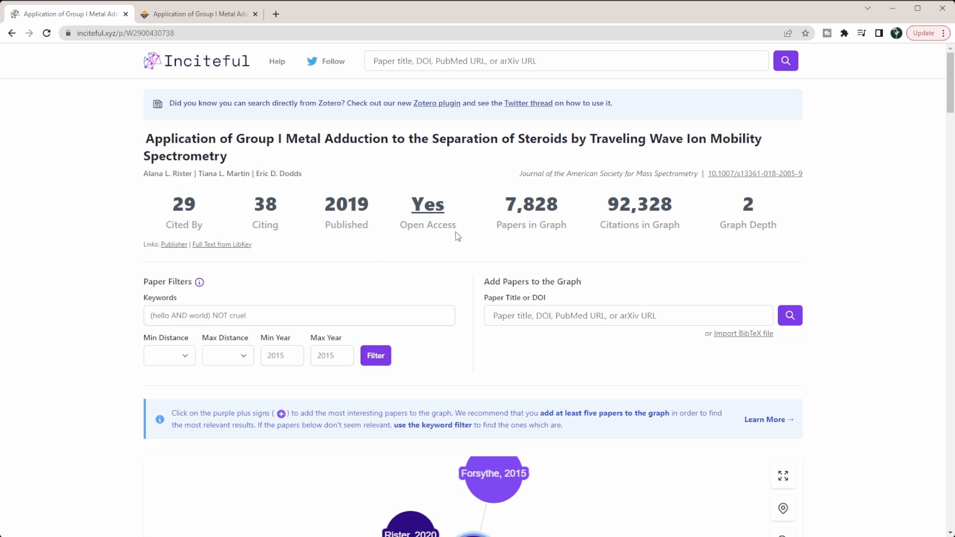
mouse_move(501, 248)
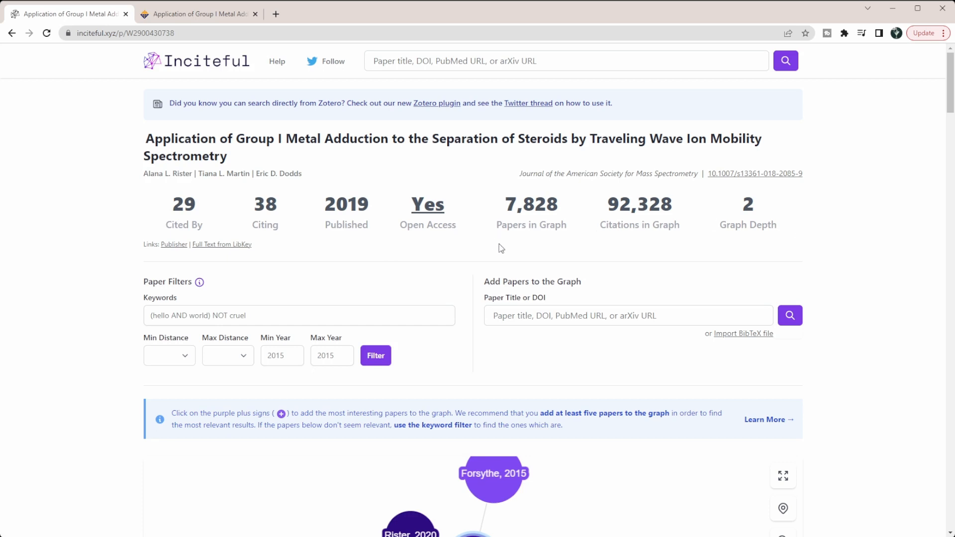
mouse_move(731, 211)
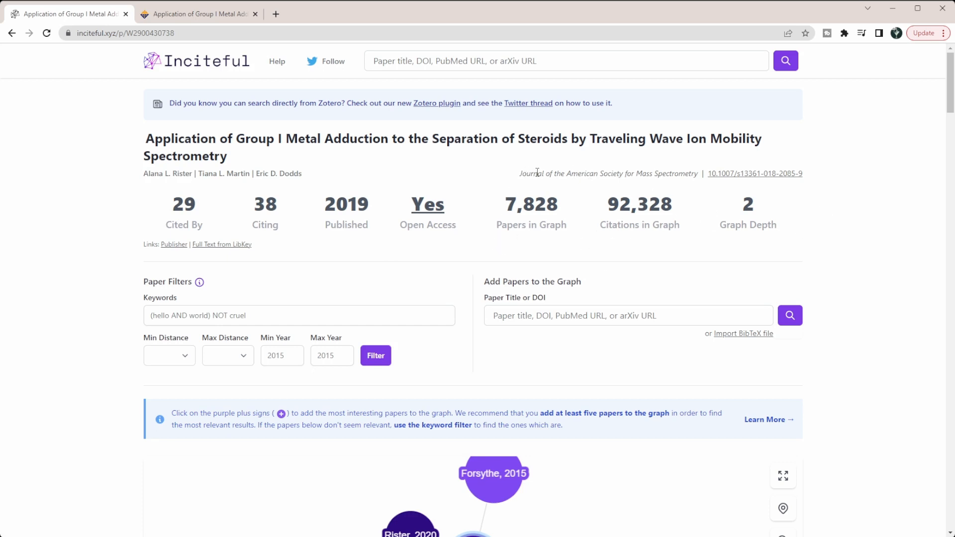
mouse_move(128, 317)
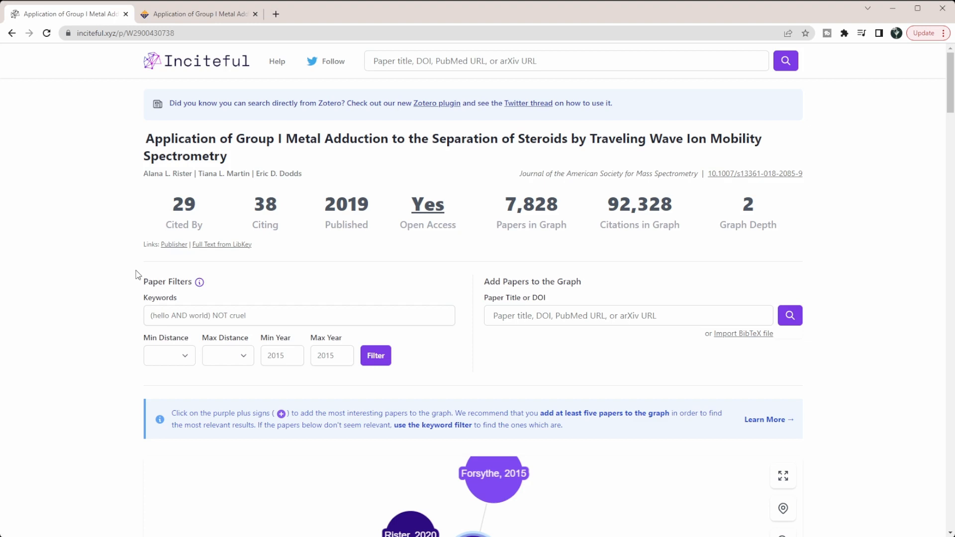
mouse_move(108, 255)
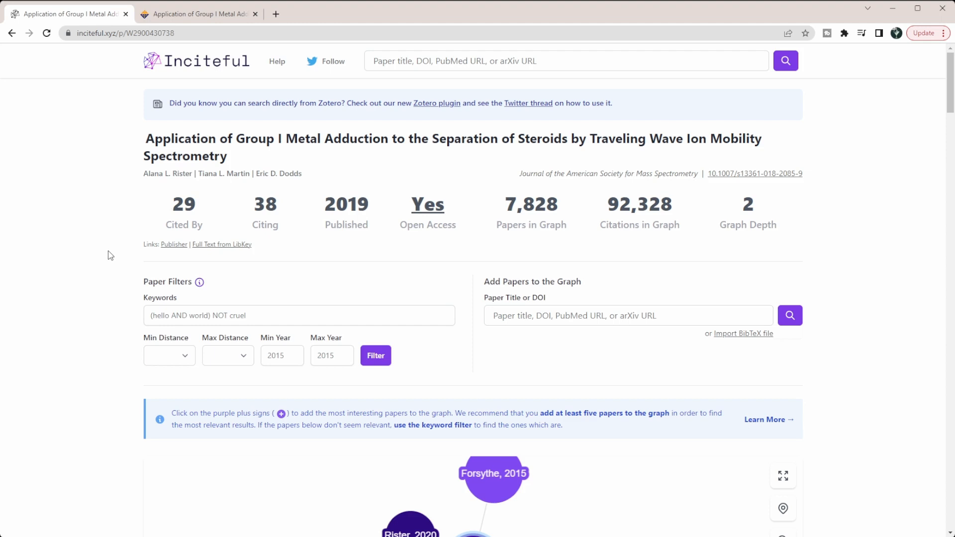
scroll(down, 3)
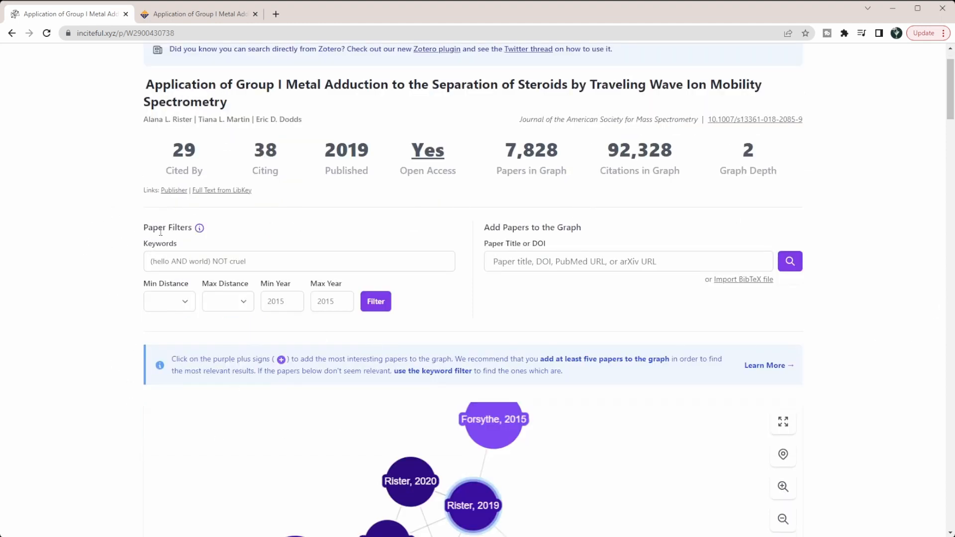
mouse_move(329, 346)
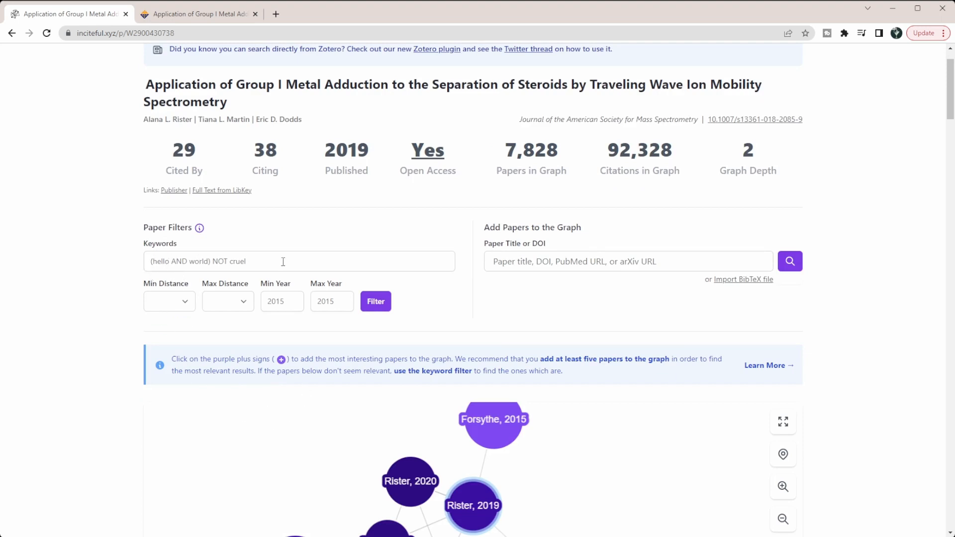
mouse_move(141, 221)
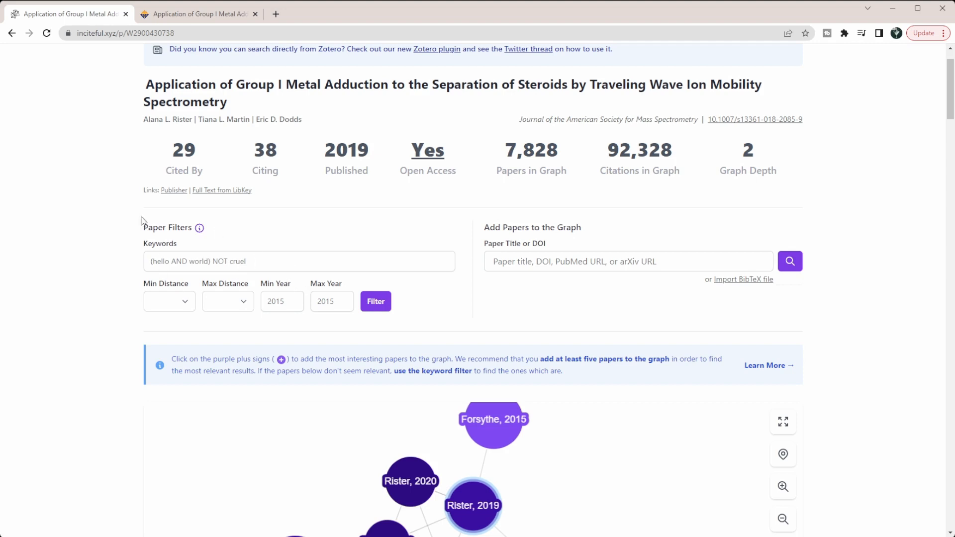
mouse_move(159, 326)
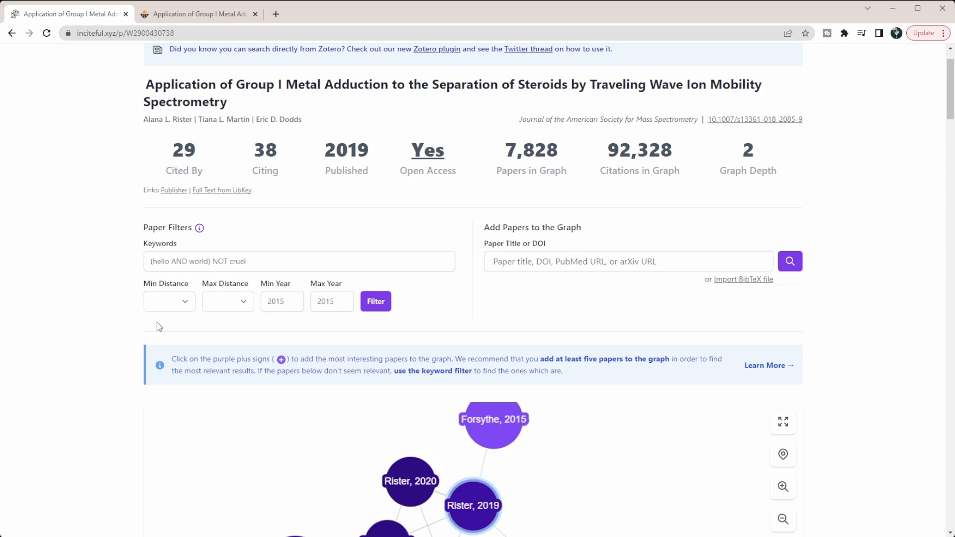
mouse_move(237, 310)
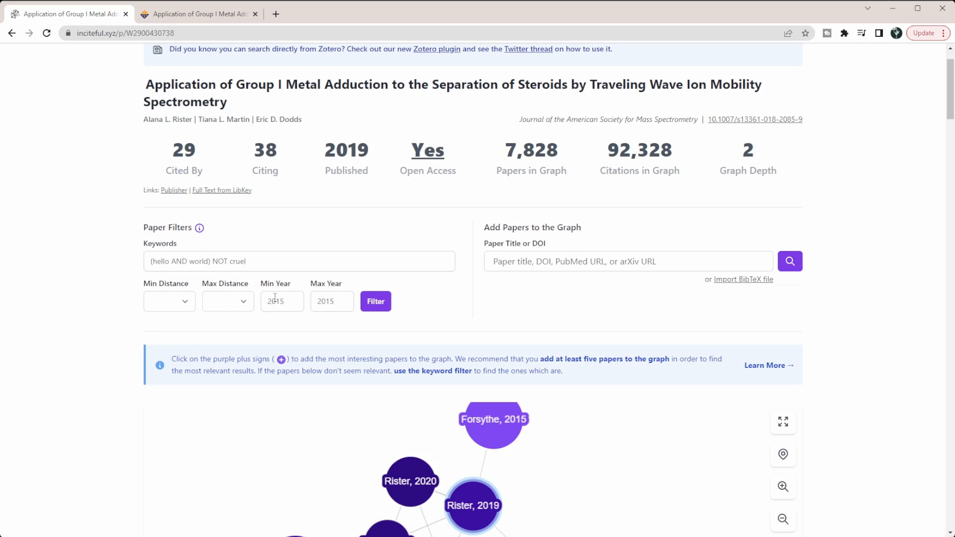
mouse_move(572, 340)
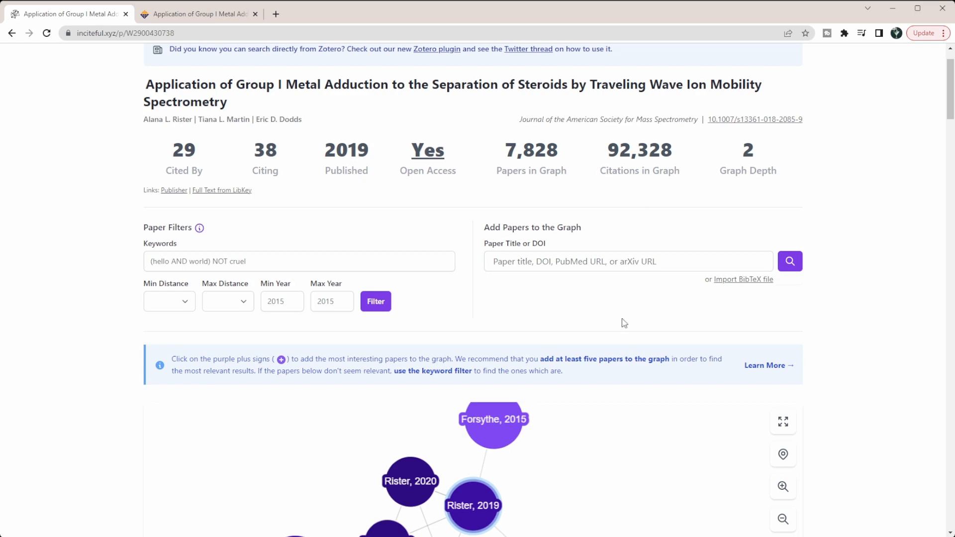
scroll(down, 3)
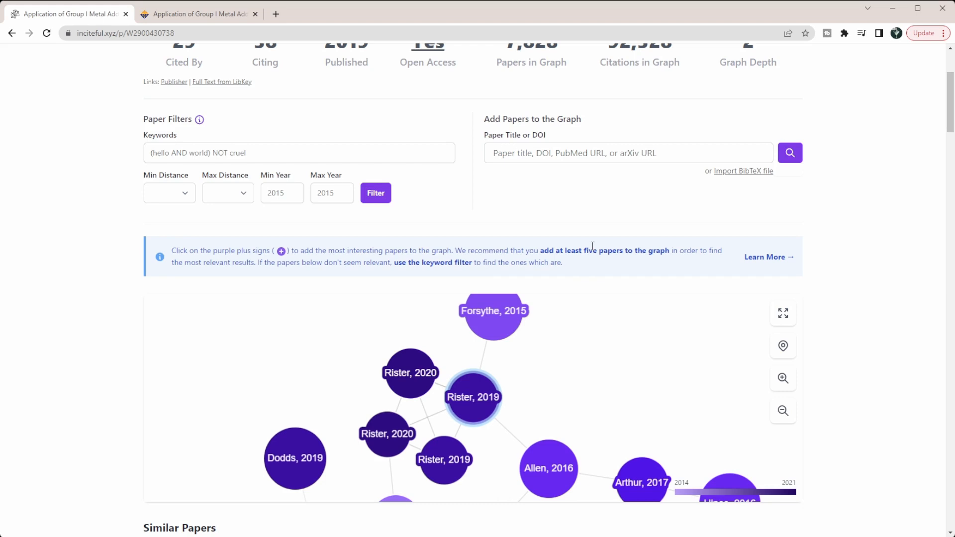
scroll(down, 3)
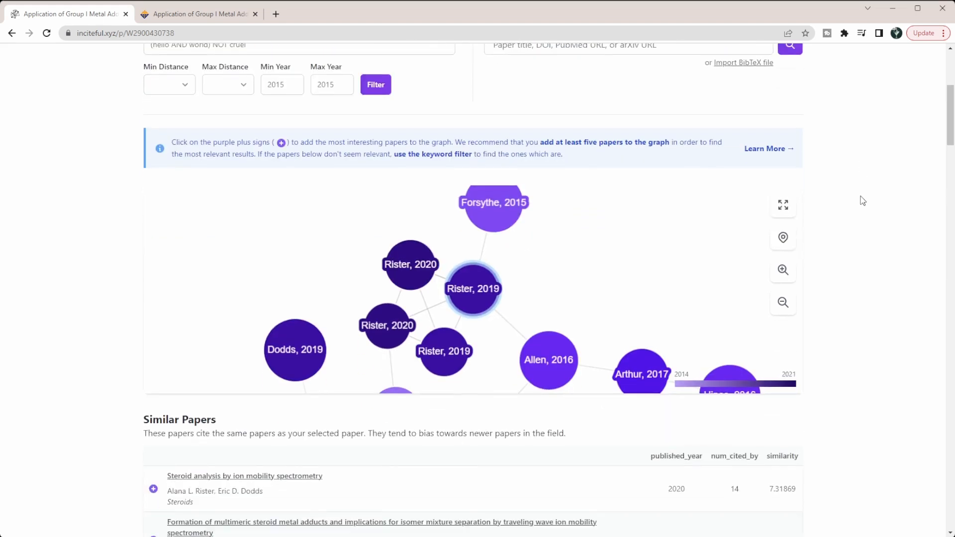
mouse_move(294, 440)
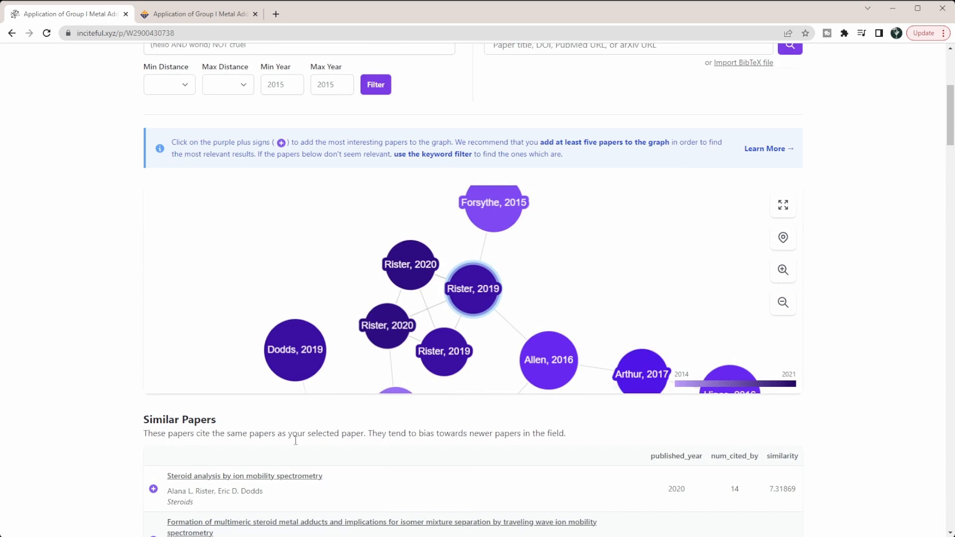
Fit the full citation graph into view and inspect individual paper node titles
click(783, 204)
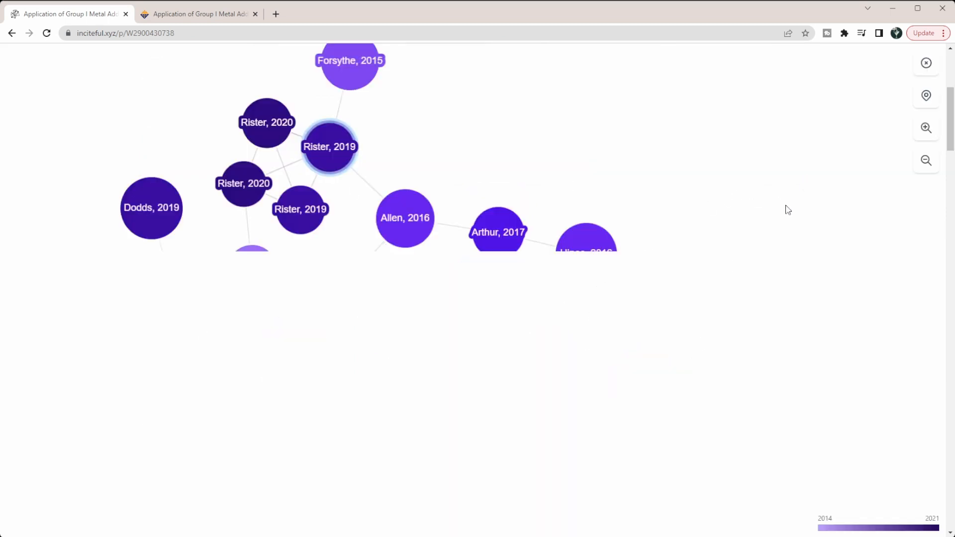
click(925, 160)
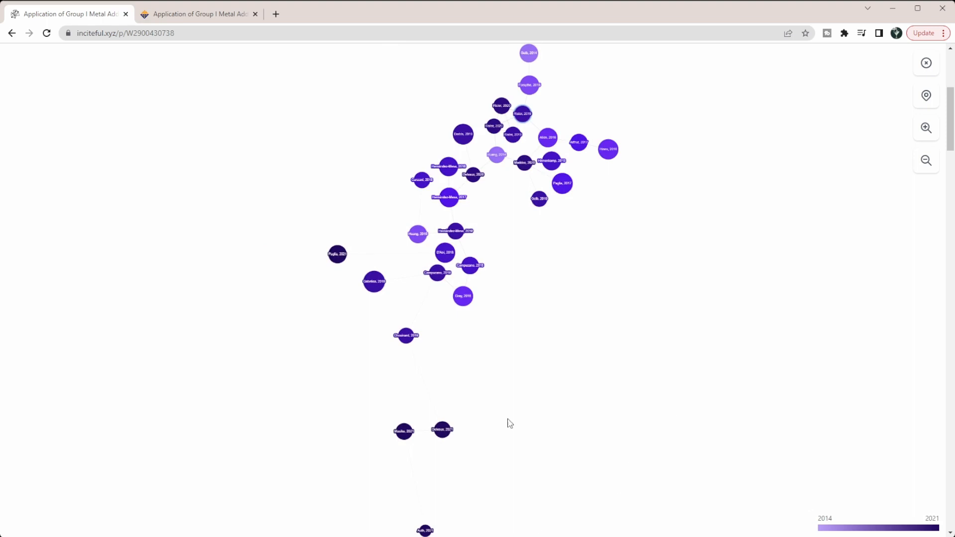
mouse_move(539, 232)
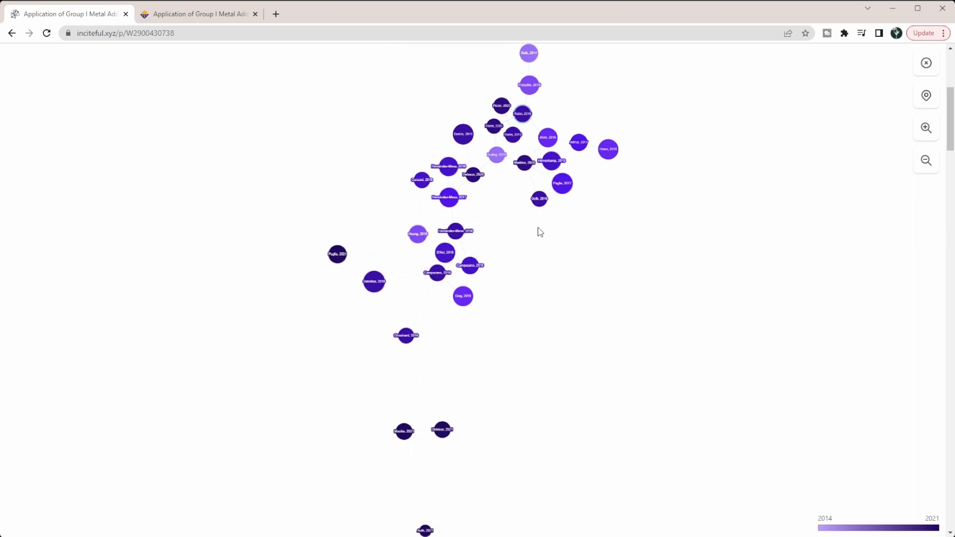
mouse_move(514, 101)
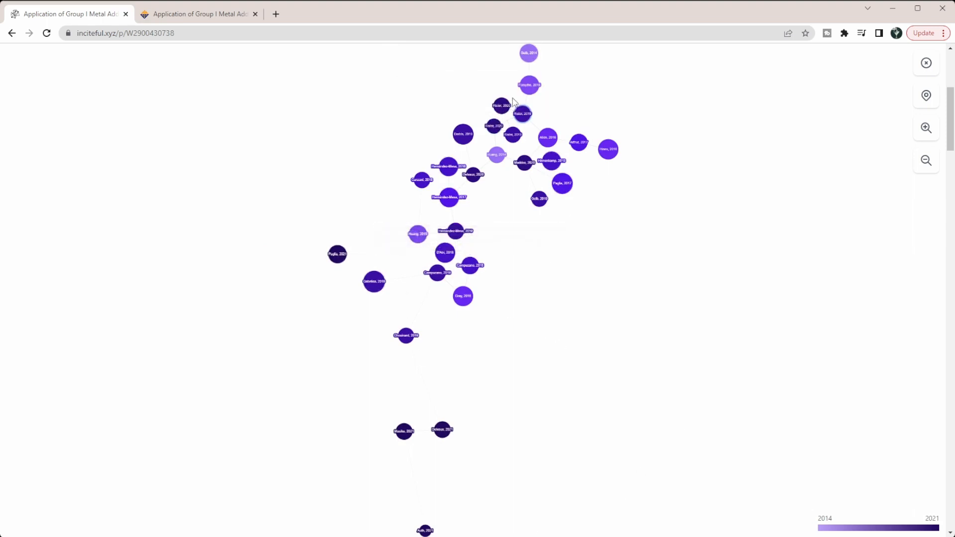
mouse_move(579, 183)
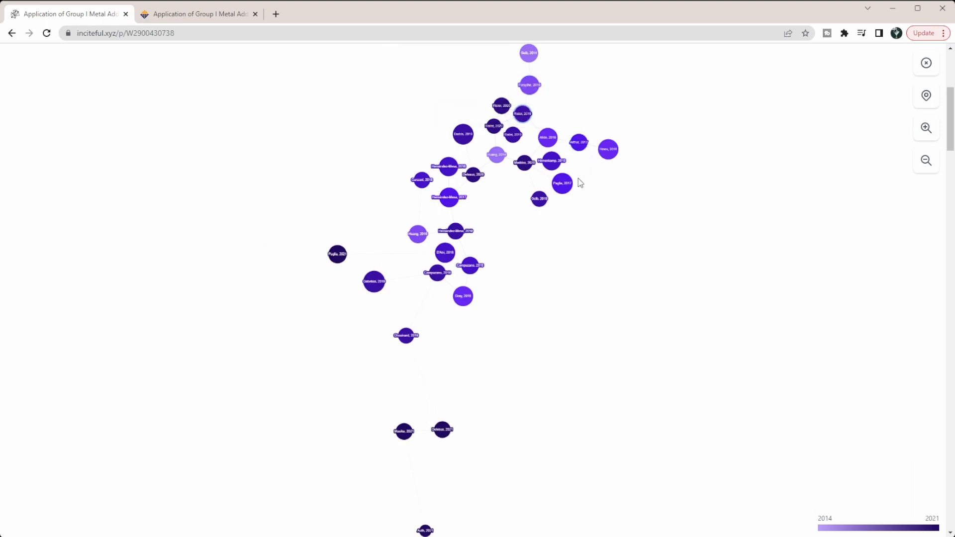
mouse_move(582, 213)
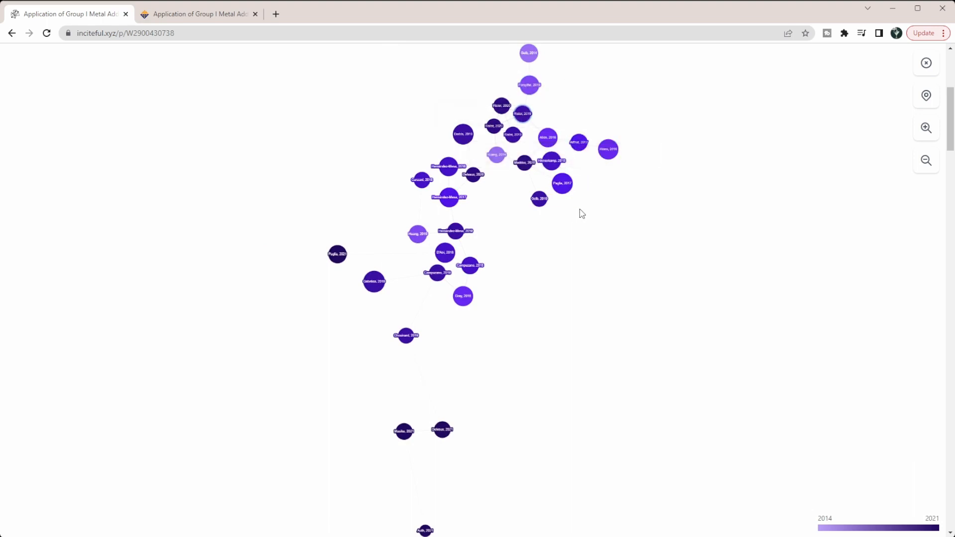
mouse_move(439, 272)
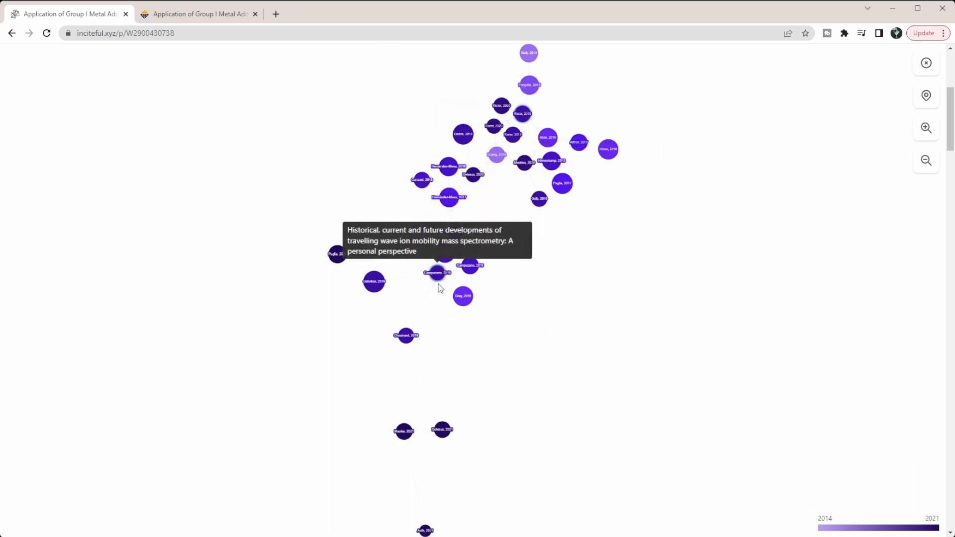
mouse_move(374, 282)
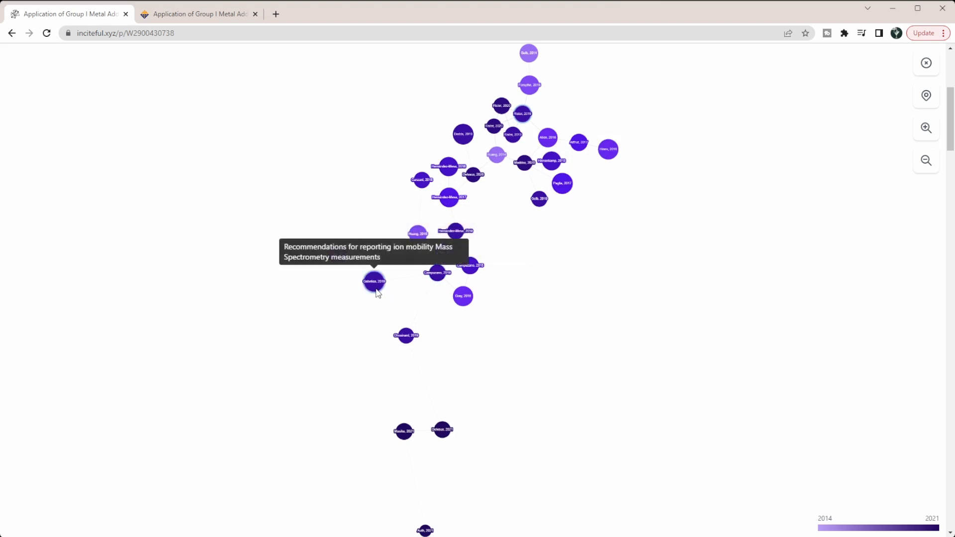
mouse_move(463, 134)
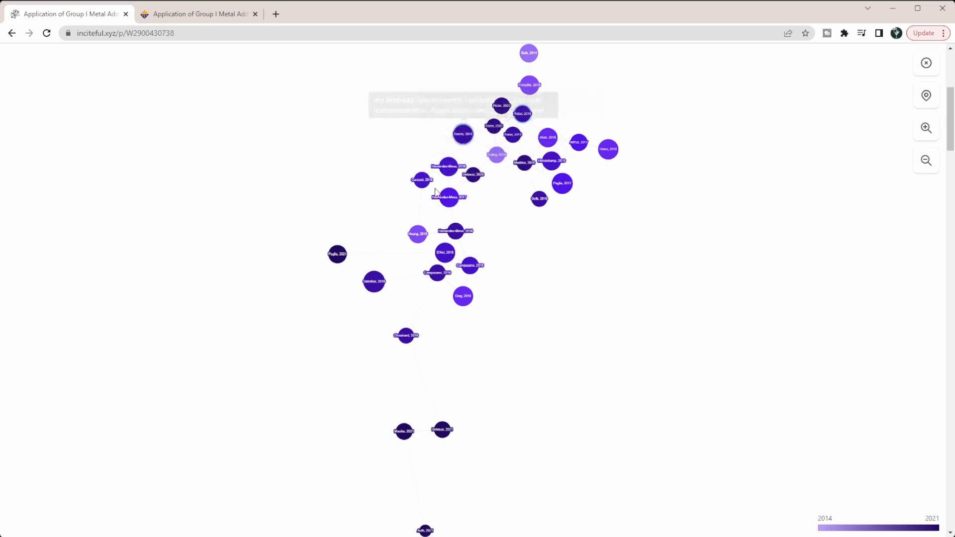
mouse_move(561, 183)
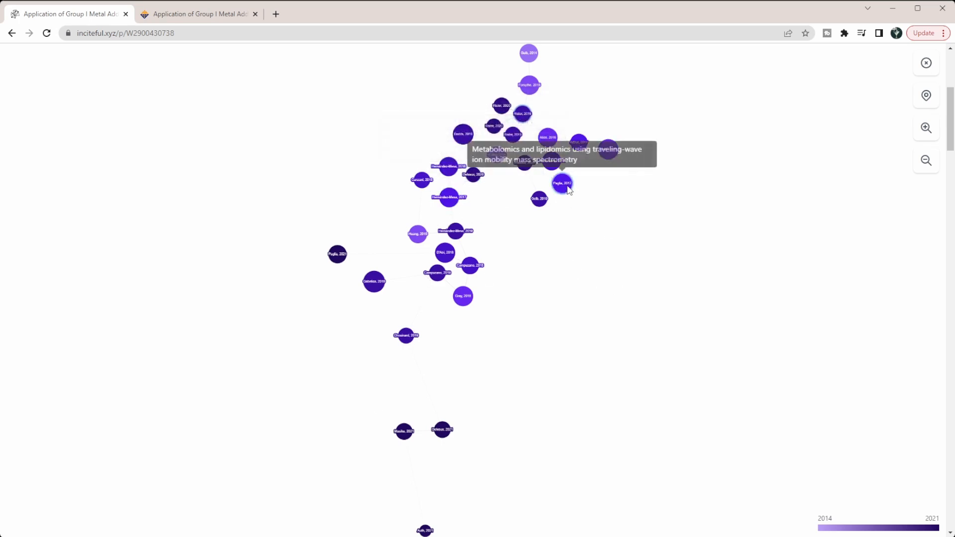
mouse_move(539, 201)
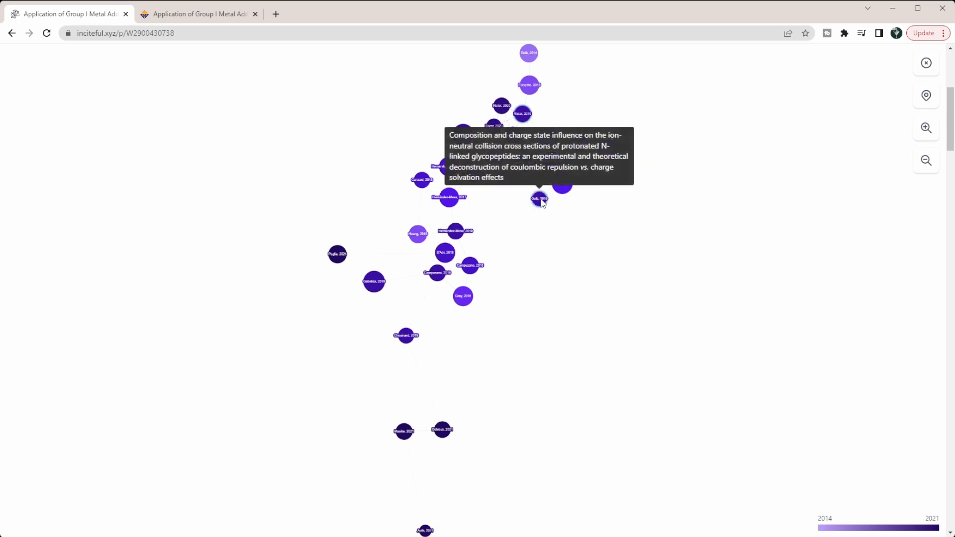
mouse_move(525, 156)
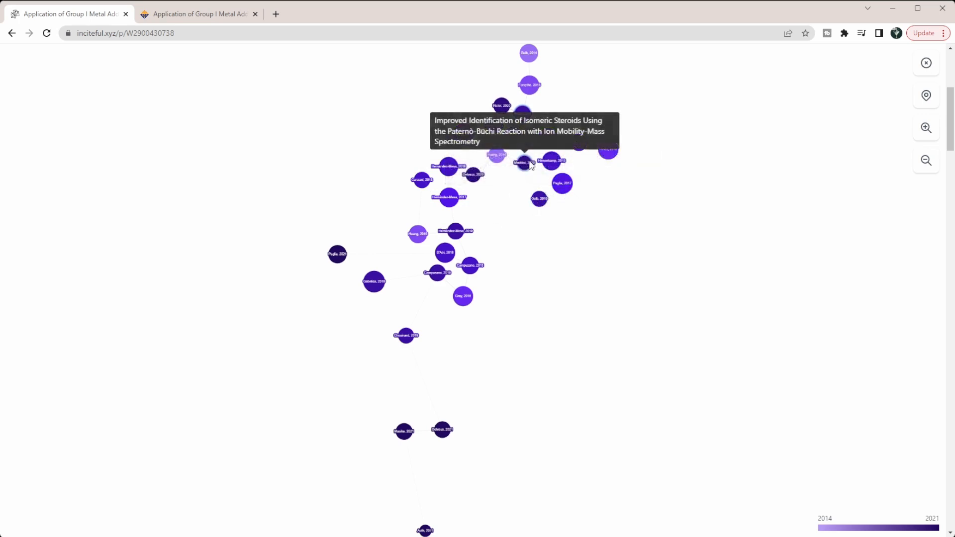
mouse_move(530, 125)
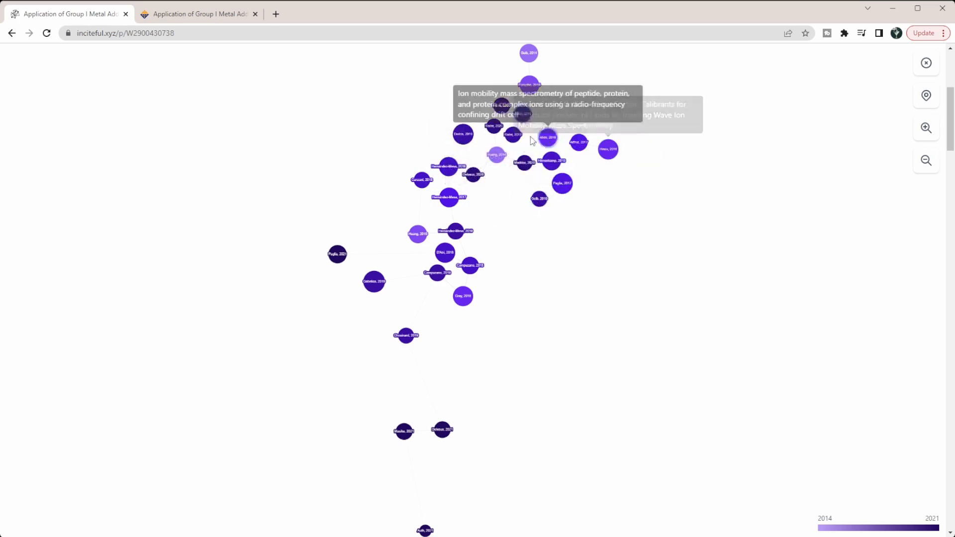
mouse_move(493, 126)
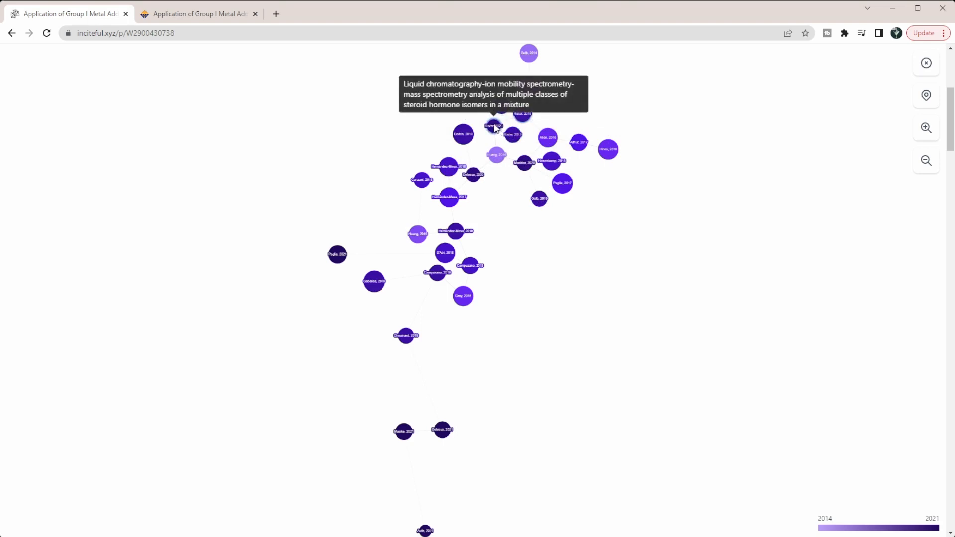
mouse_move(523, 113)
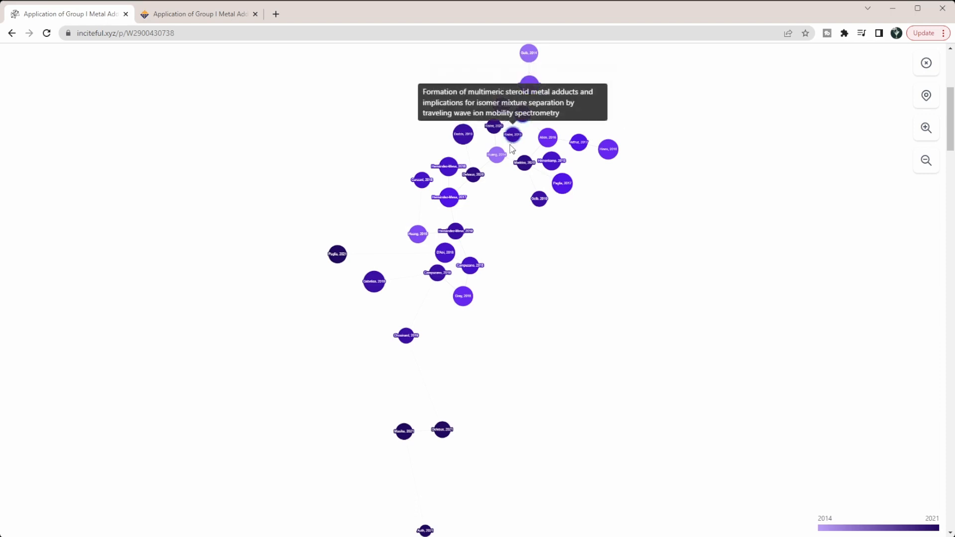
mouse_move(494, 126)
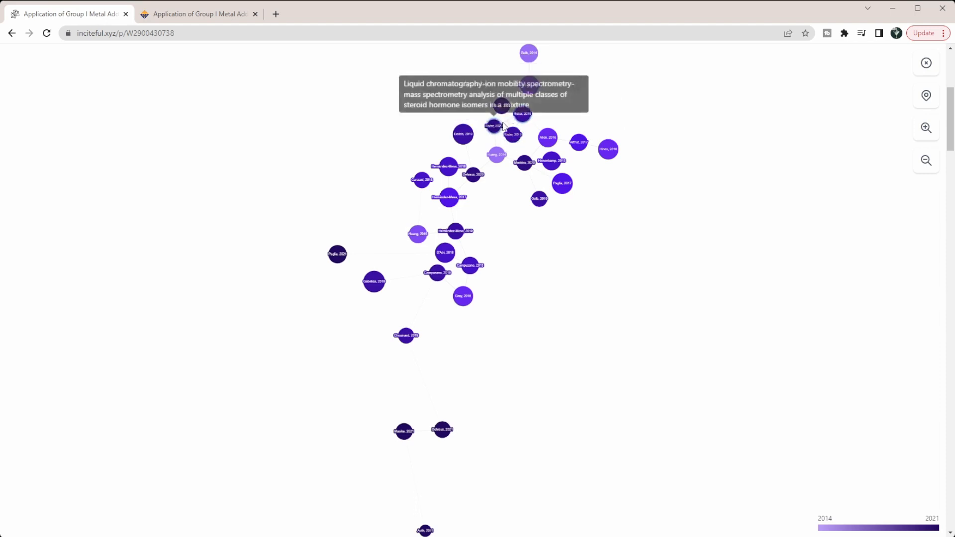
mouse_move(471, 267)
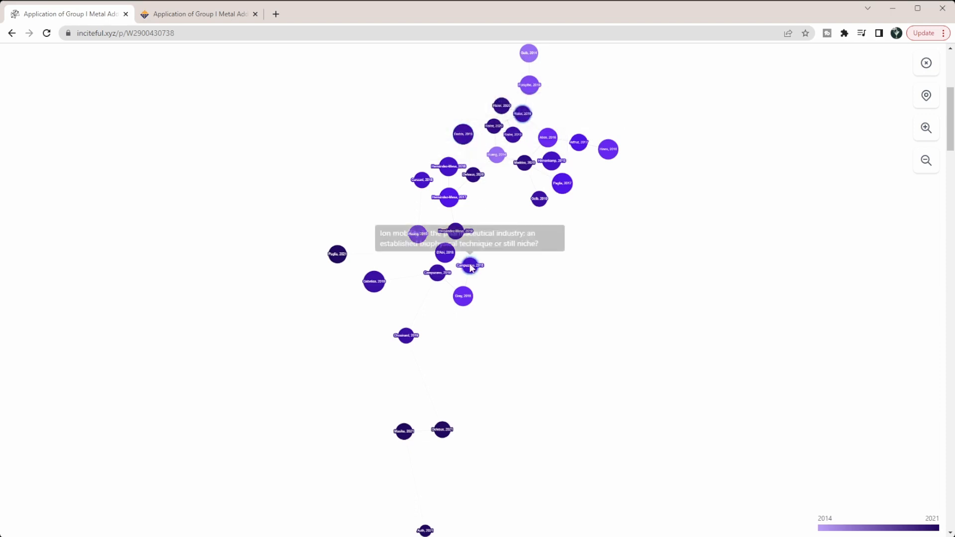
mouse_move(458, 433)
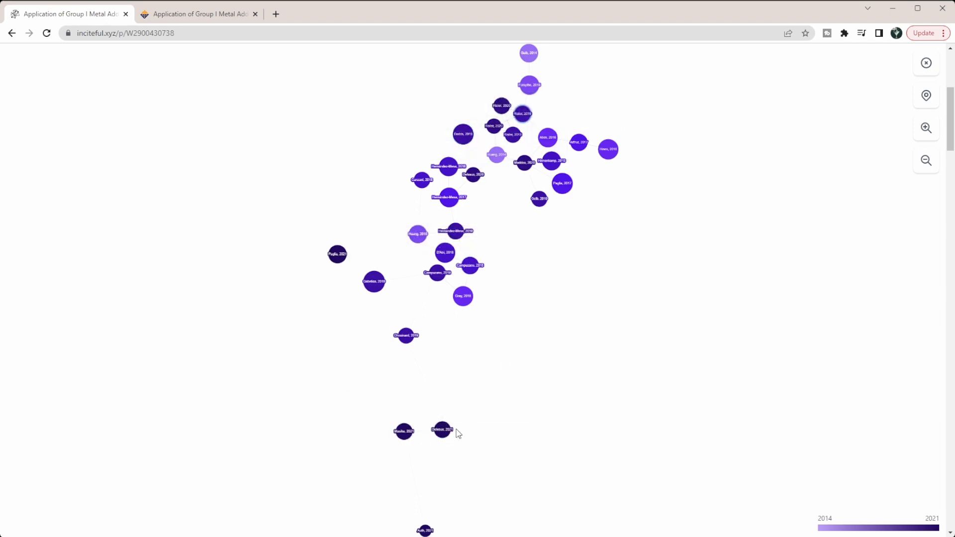
mouse_move(404, 431)
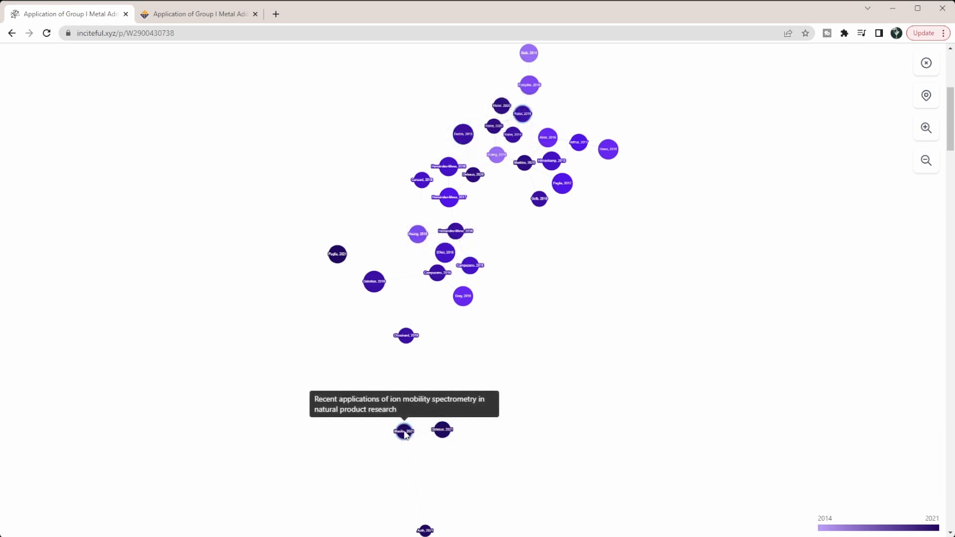
mouse_move(573, 149)
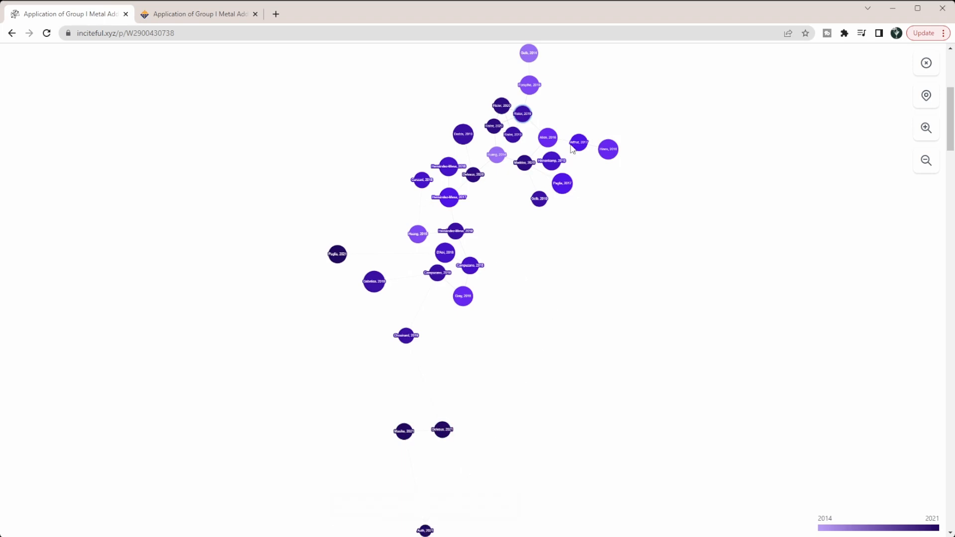
mouse_move(925, 63)
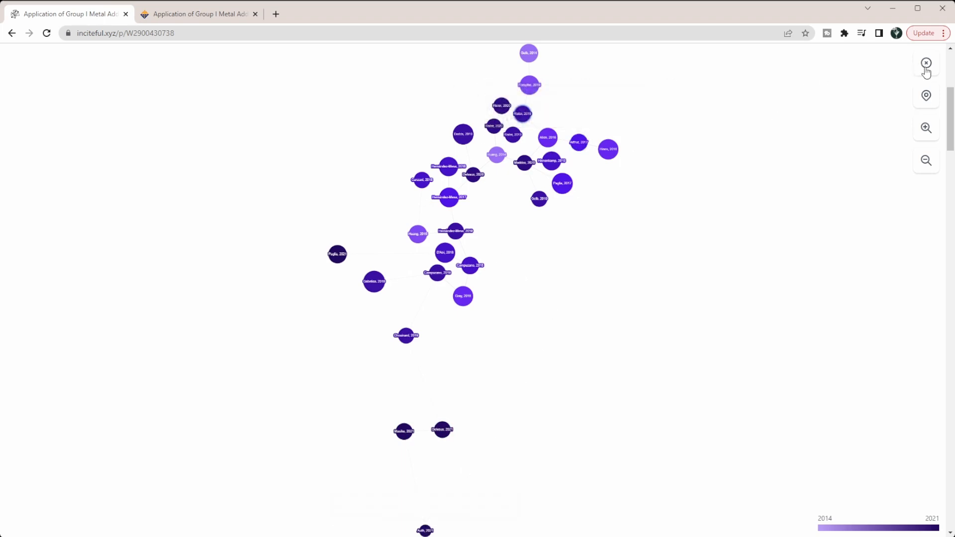
scroll(up, 3)
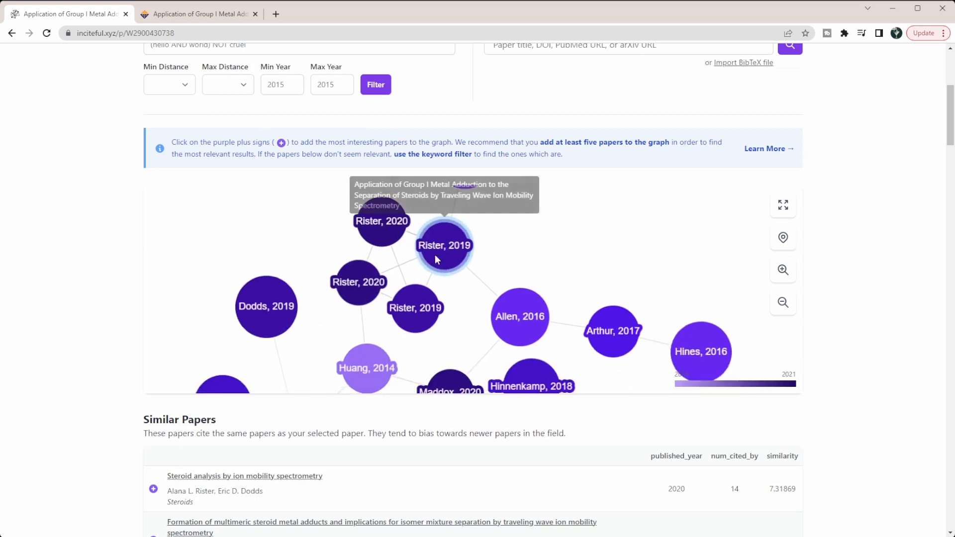
mouse_move(357, 299)
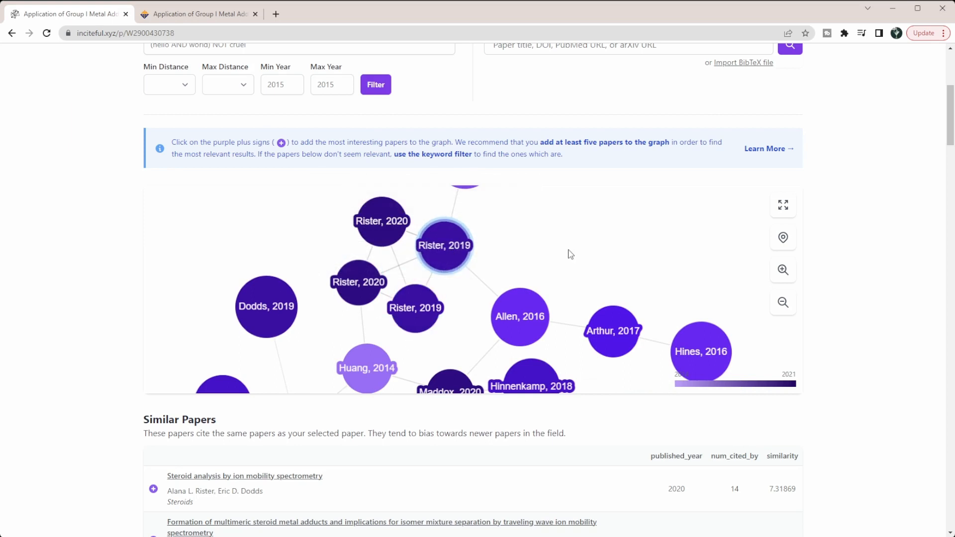
mouse_move(434, 267)
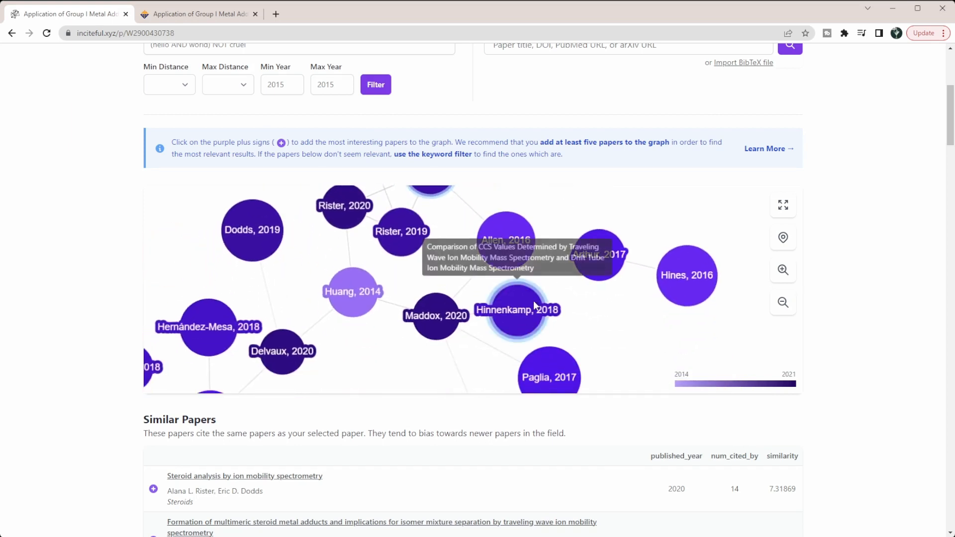
mouse_move(435, 316)
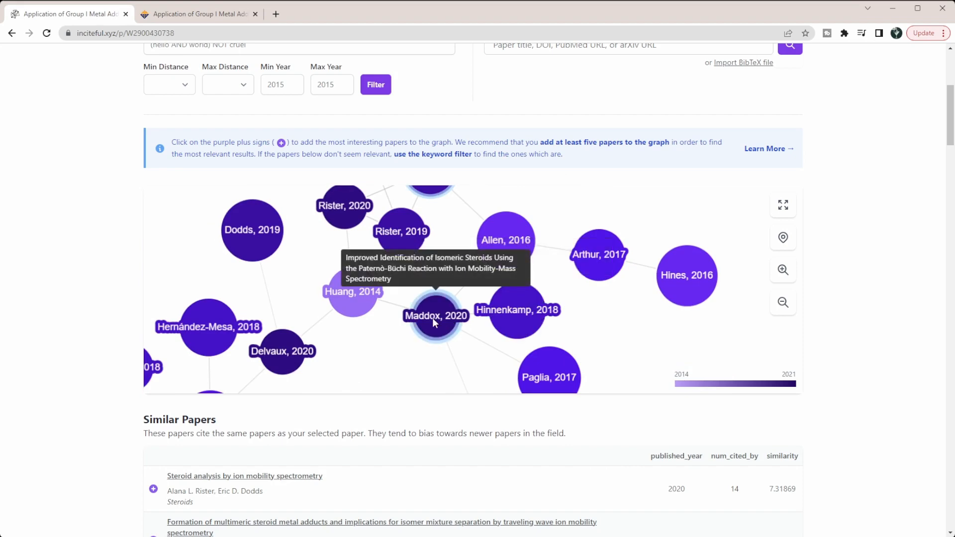
scroll(down, 3)
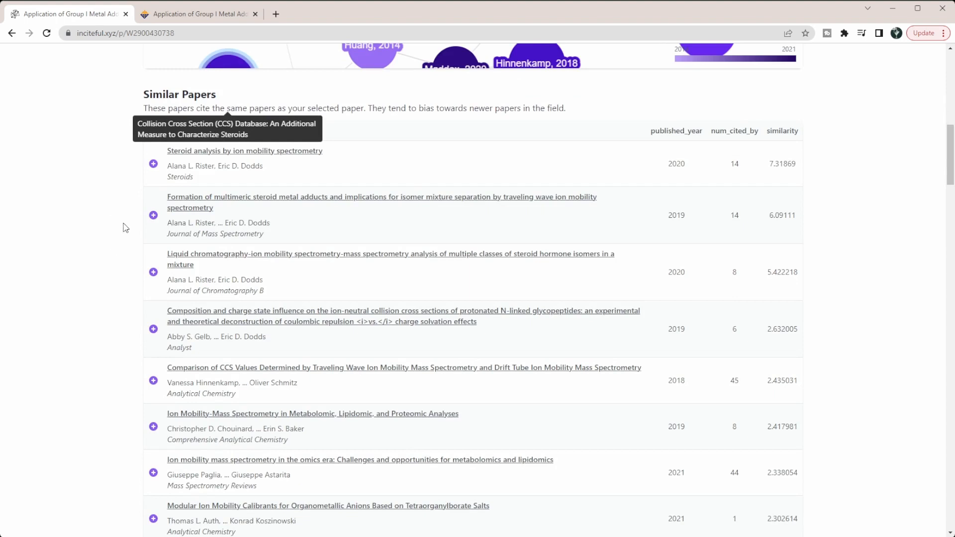
mouse_move(336, 116)
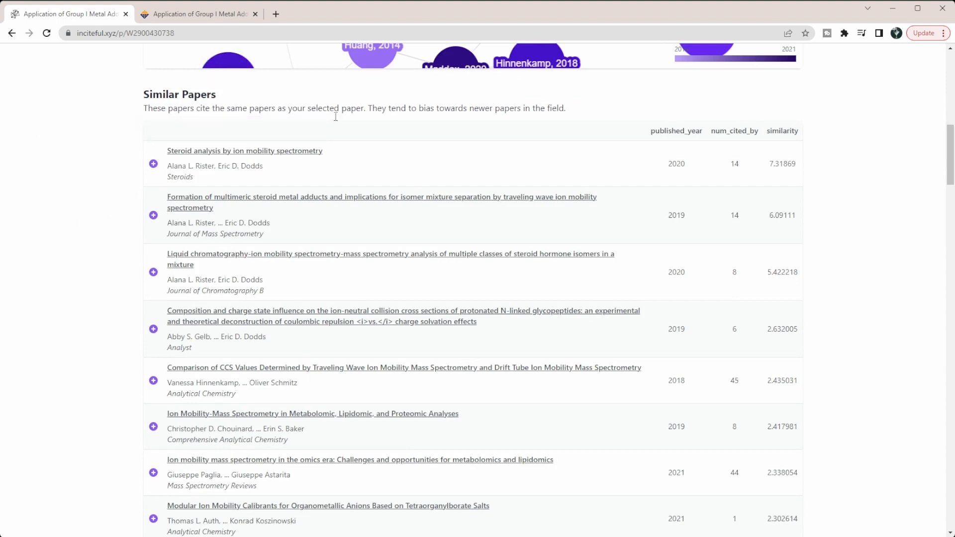
mouse_move(418, 113)
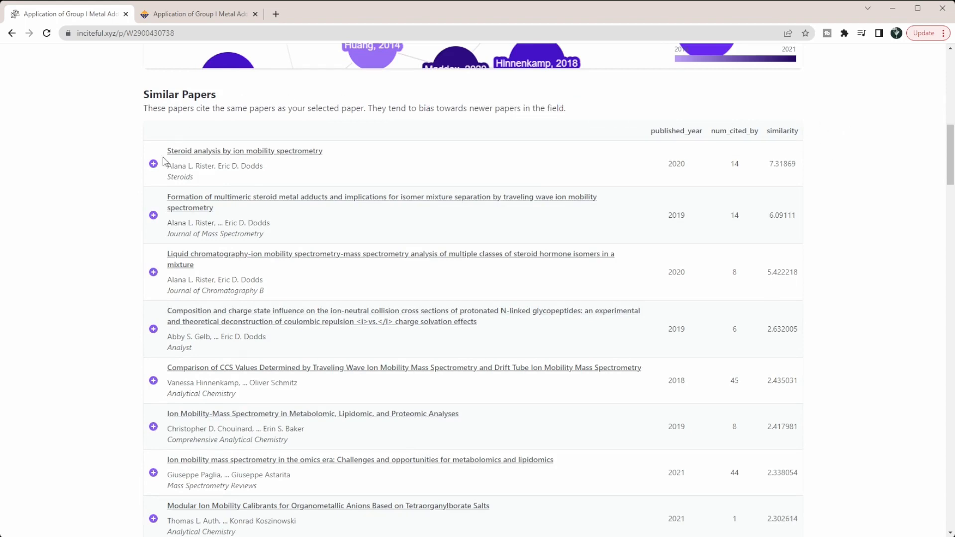
scroll(down, 3)
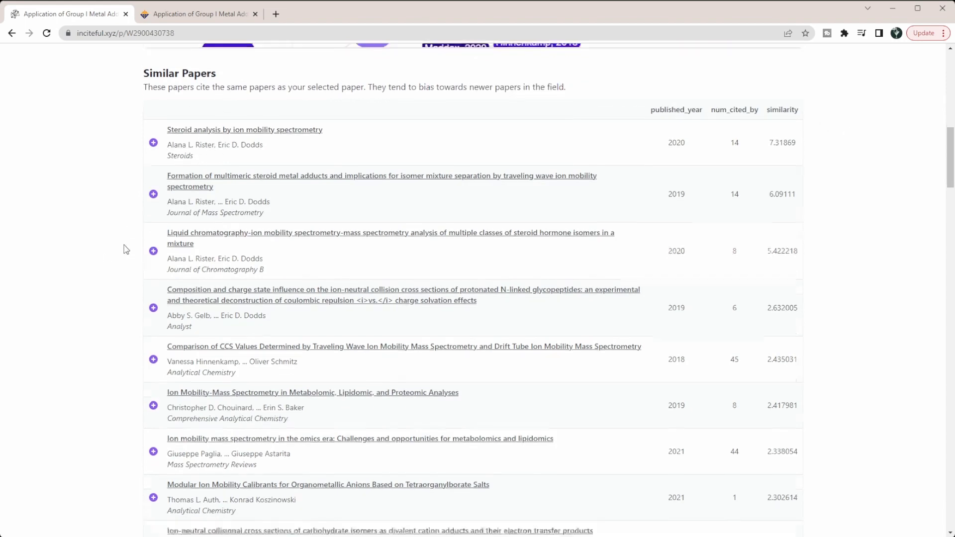
scroll(down, 3)
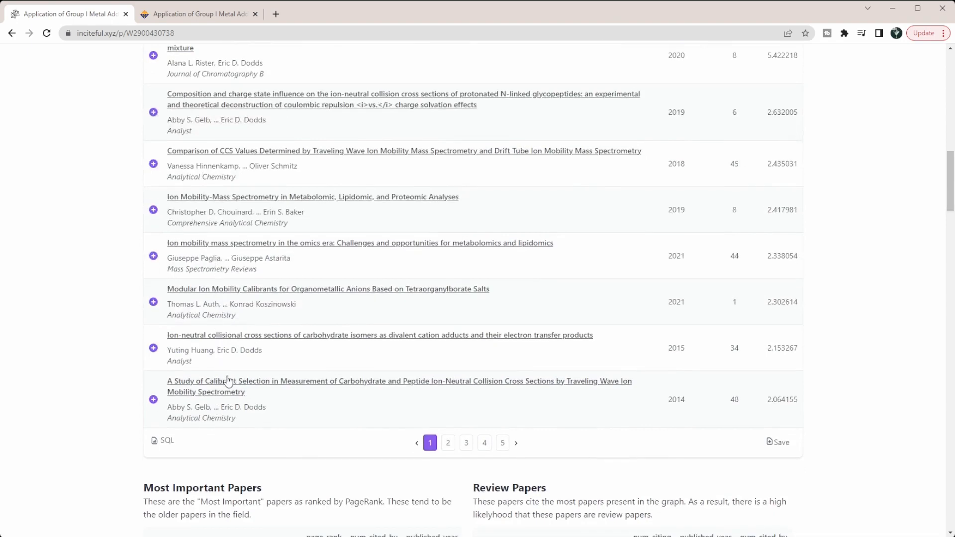
mouse_move(238, 292)
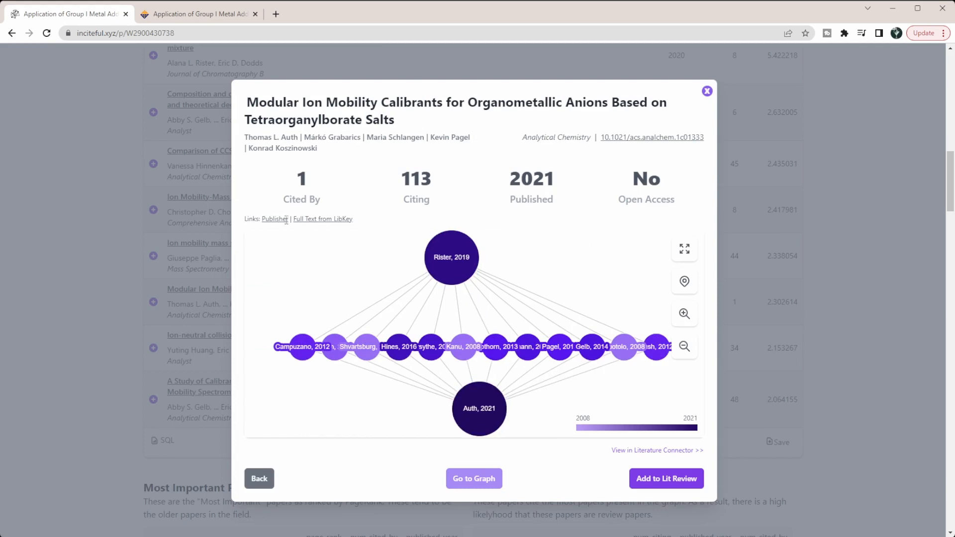
mouse_move(479, 408)
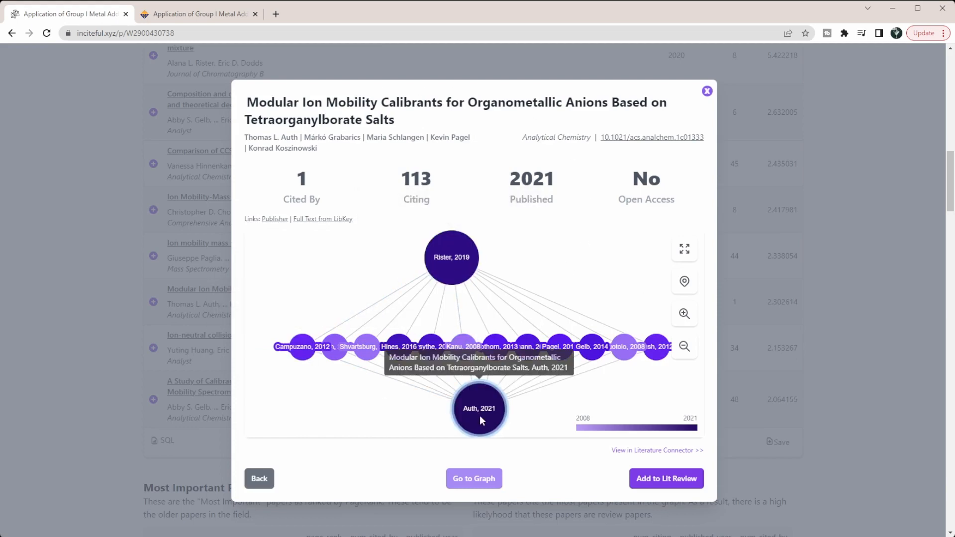
mouse_move(487, 422)
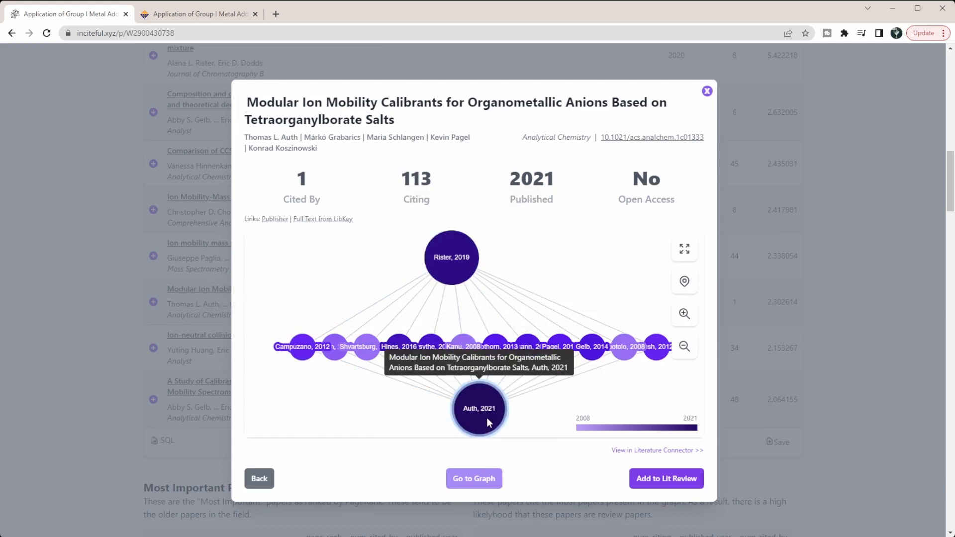
mouse_move(626, 351)
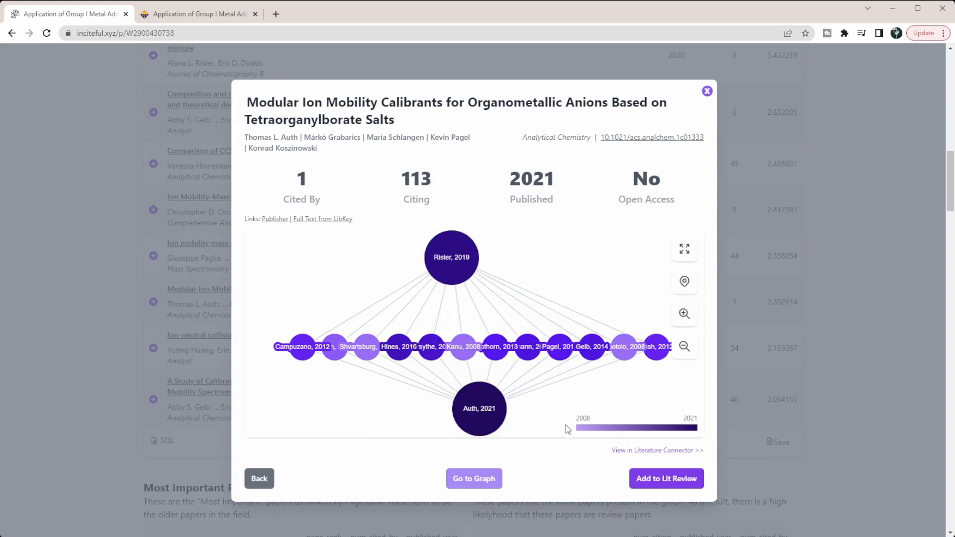
mouse_move(451, 257)
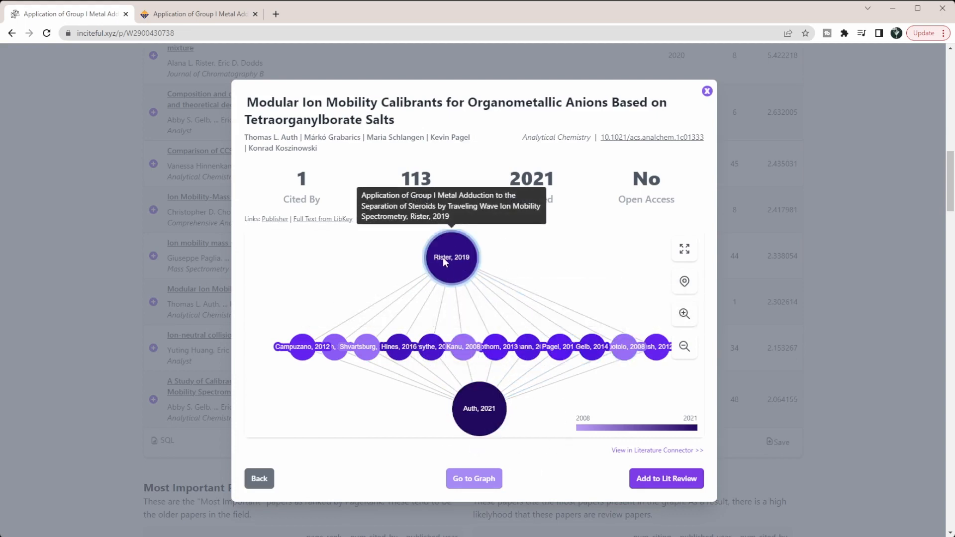
click(707, 90)
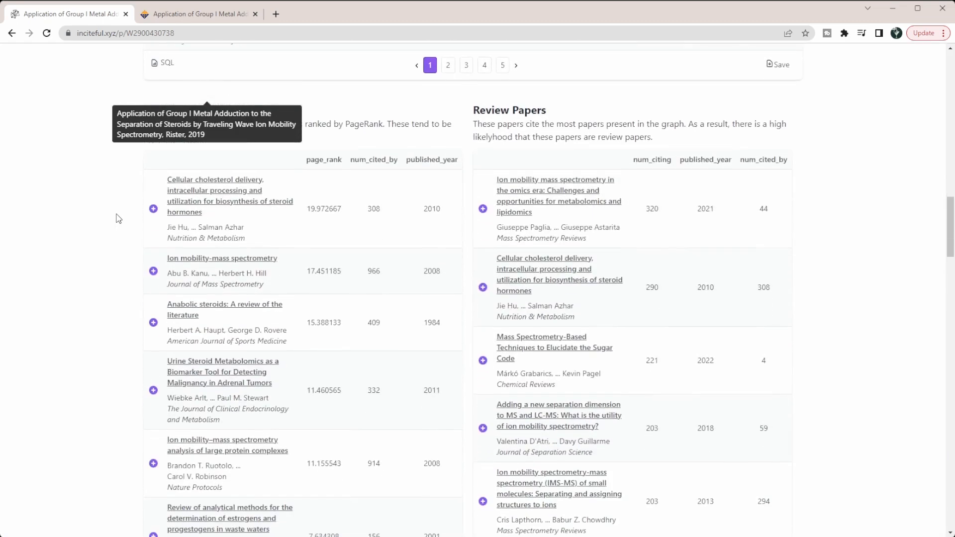
mouse_move(265, 105)
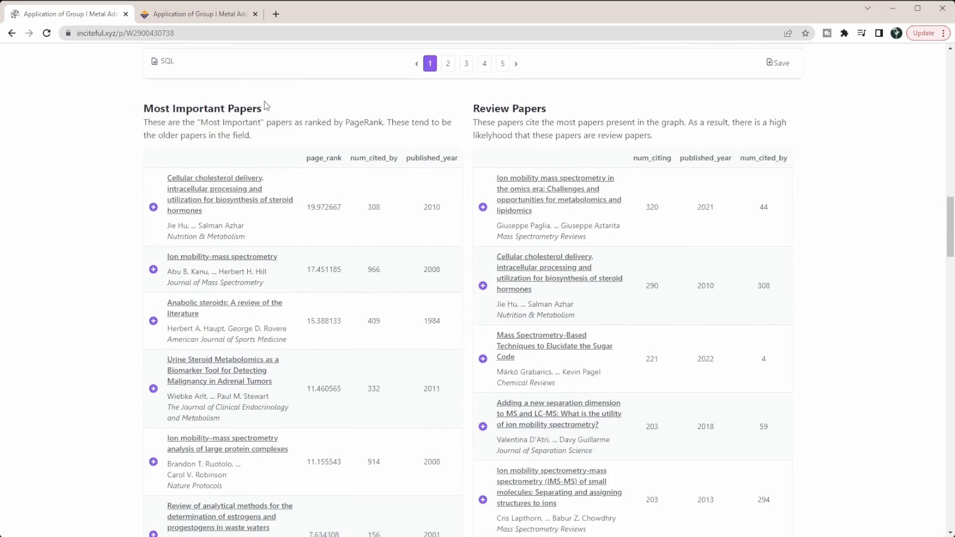
mouse_move(316, 303)
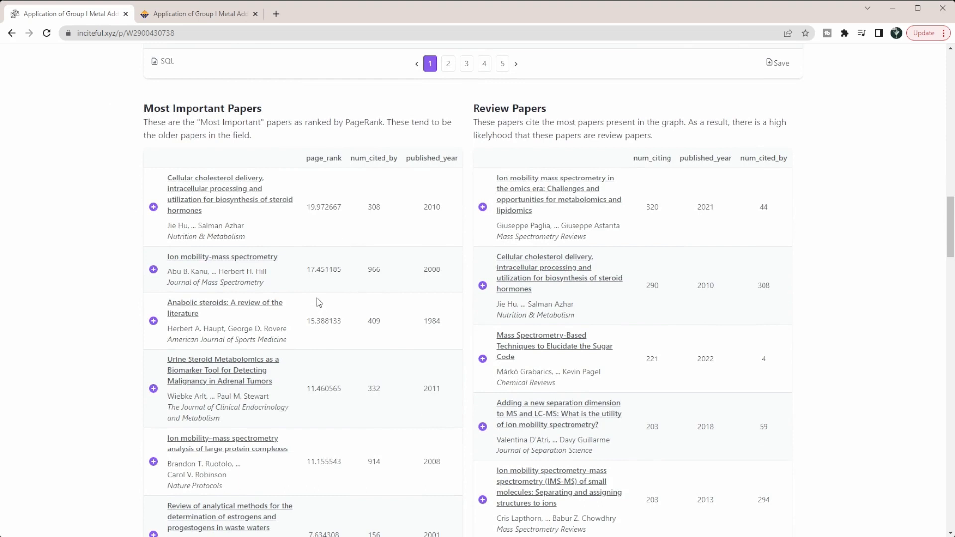
mouse_move(327, 285)
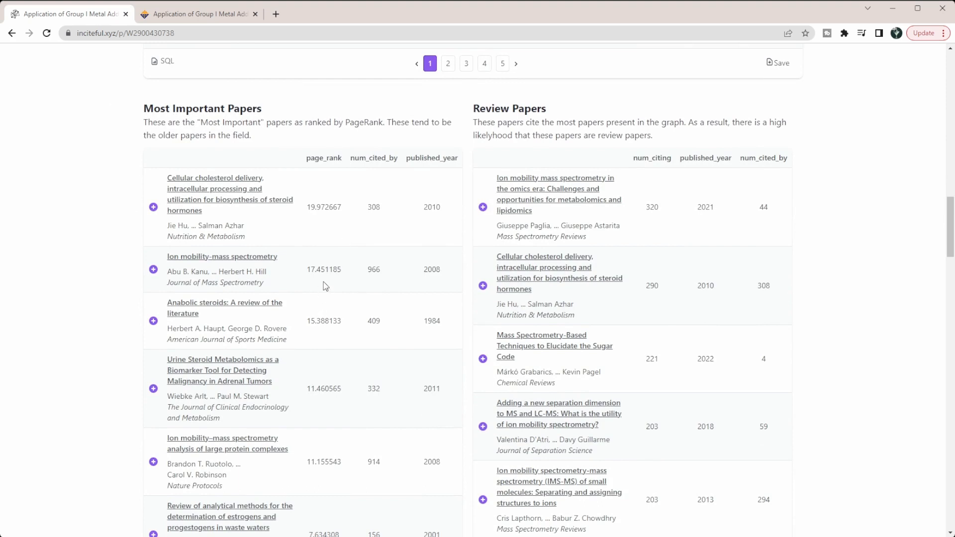
mouse_move(410, 236)
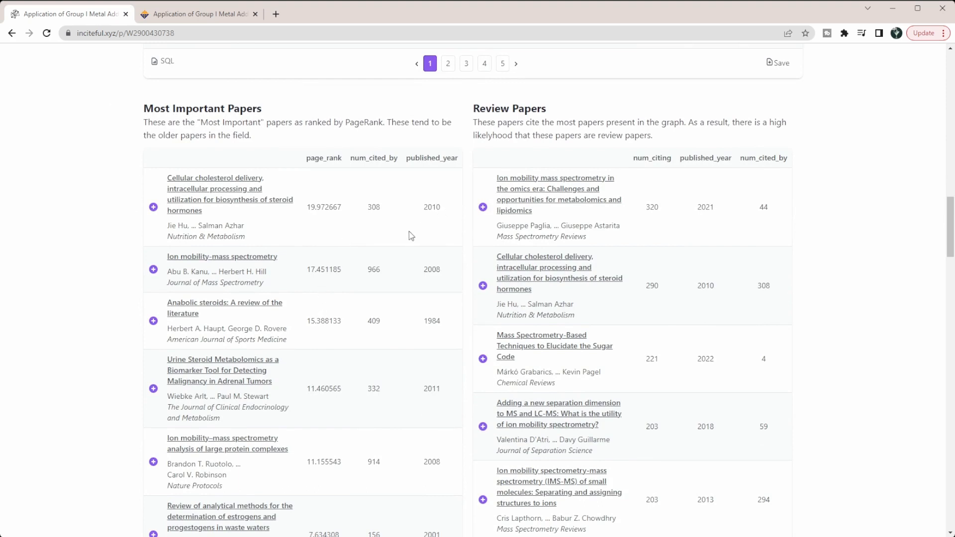
mouse_move(306, 159)
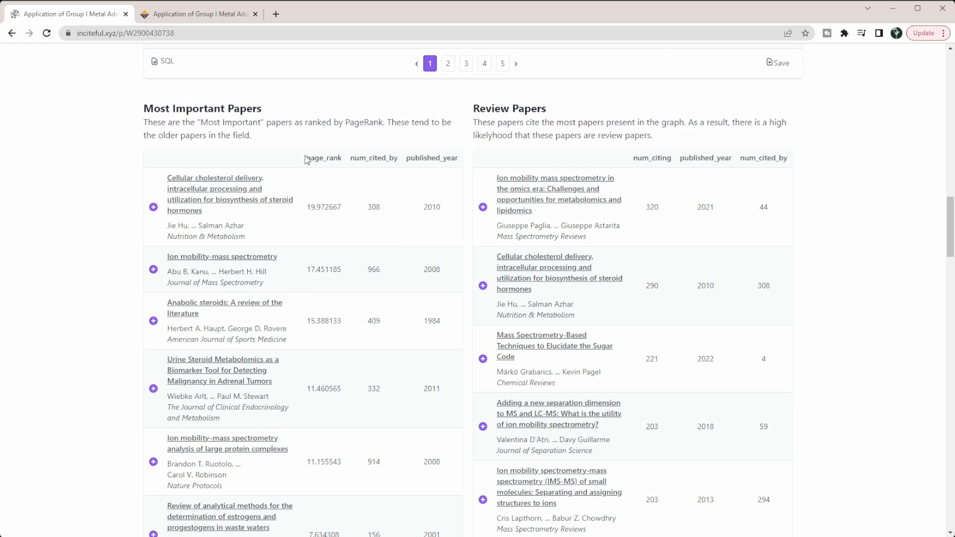
mouse_move(748, 116)
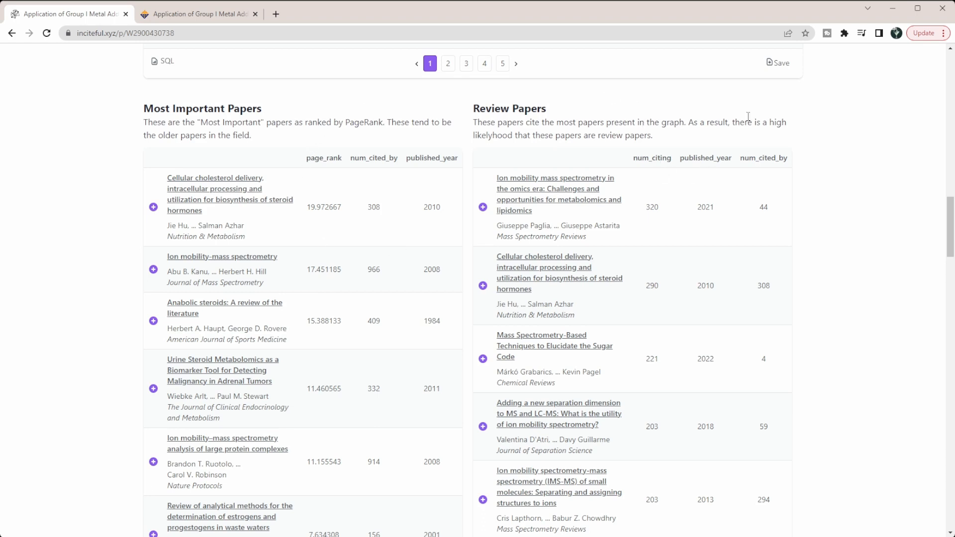
scroll(down, 3)
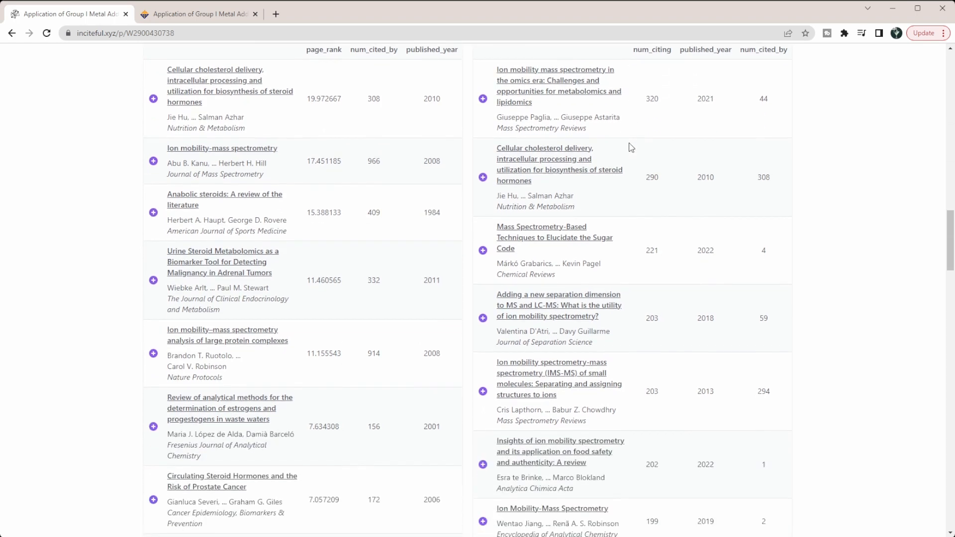
scroll(down, 3)
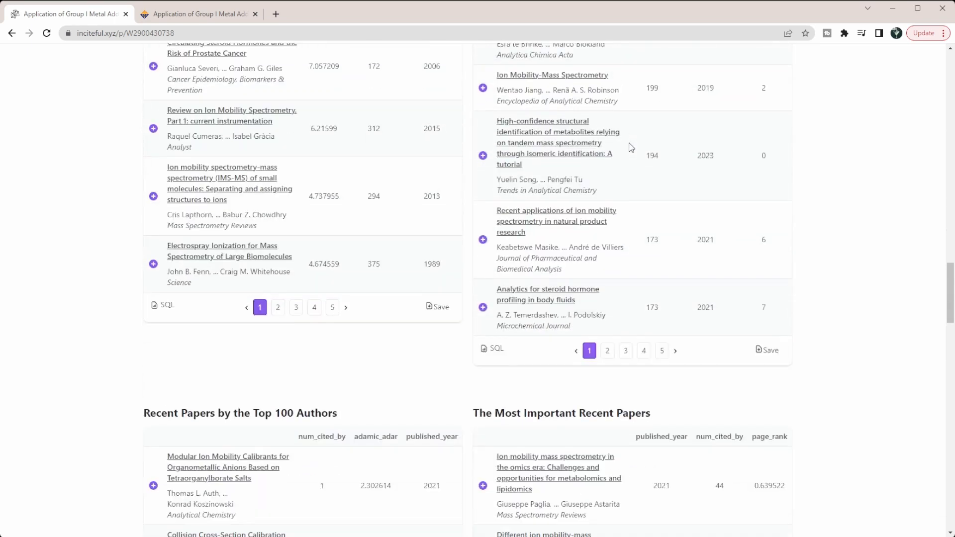
scroll(down, 3)
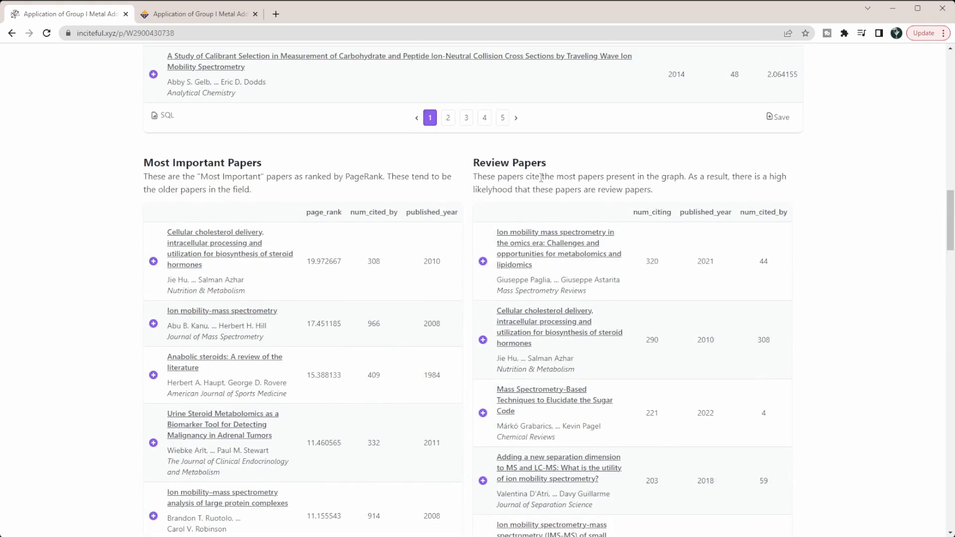
mouse_move(648, 187)
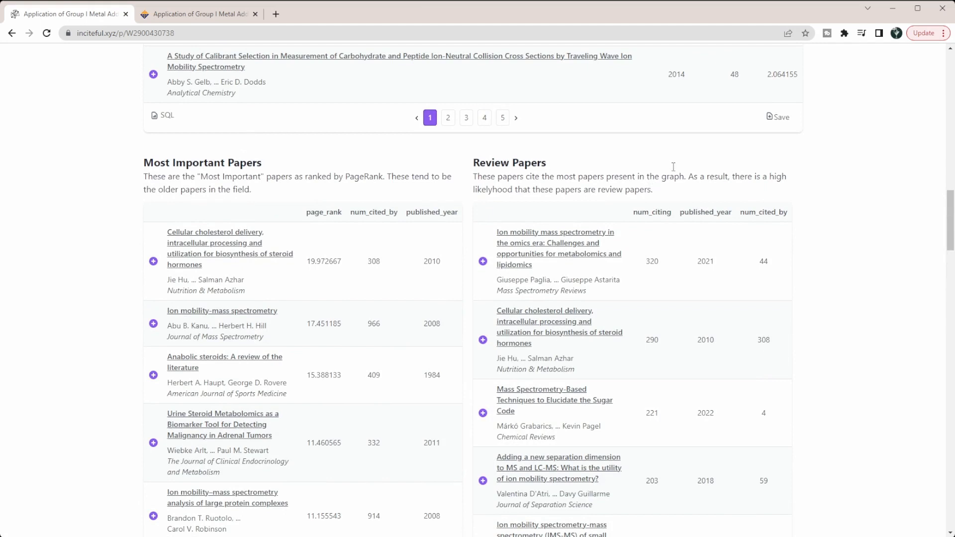
scroll(down, 3)
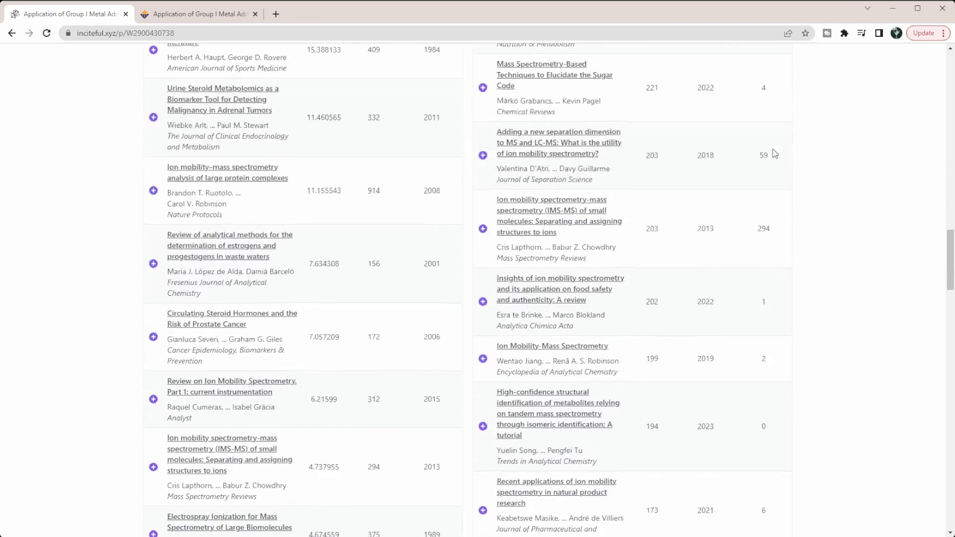
scroll(up, 3)
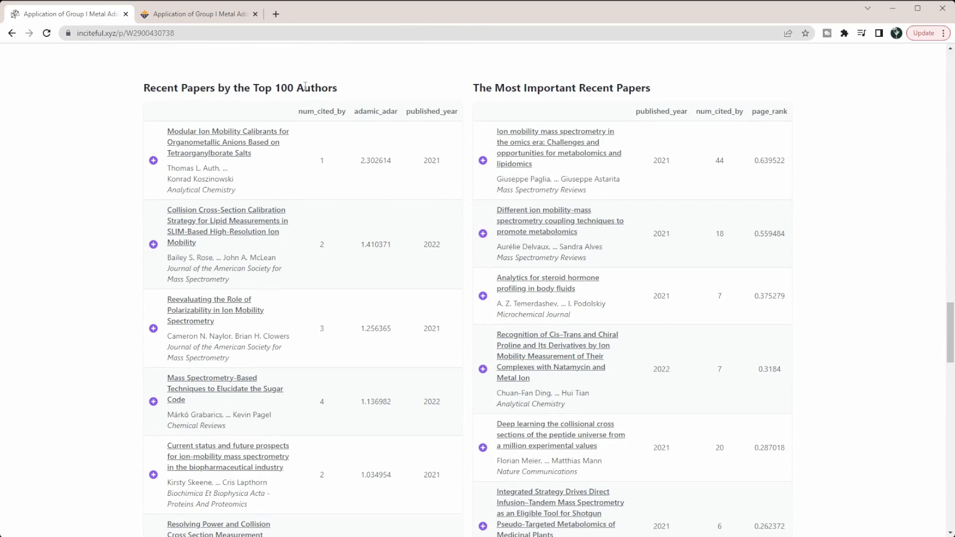
mouse_move(446, 137)
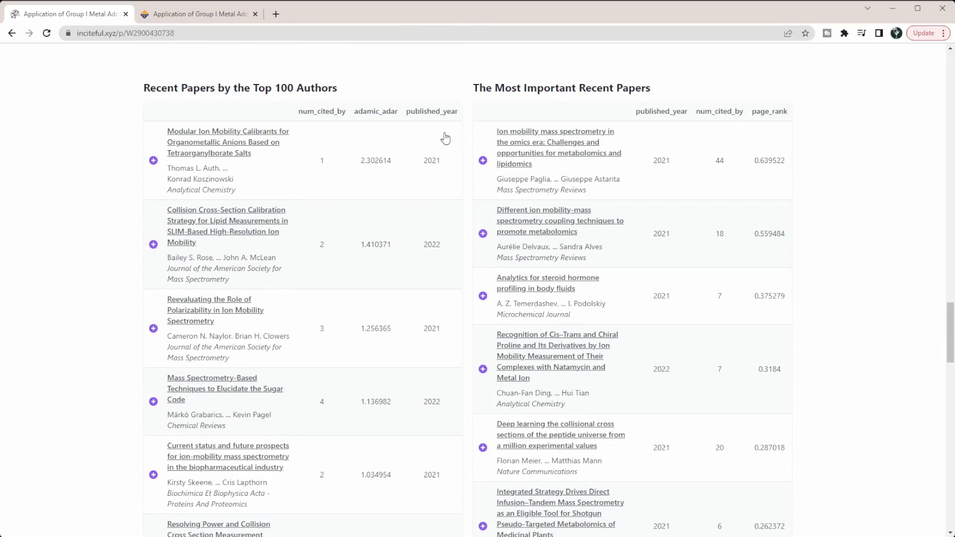
mouse_move(475, 87)
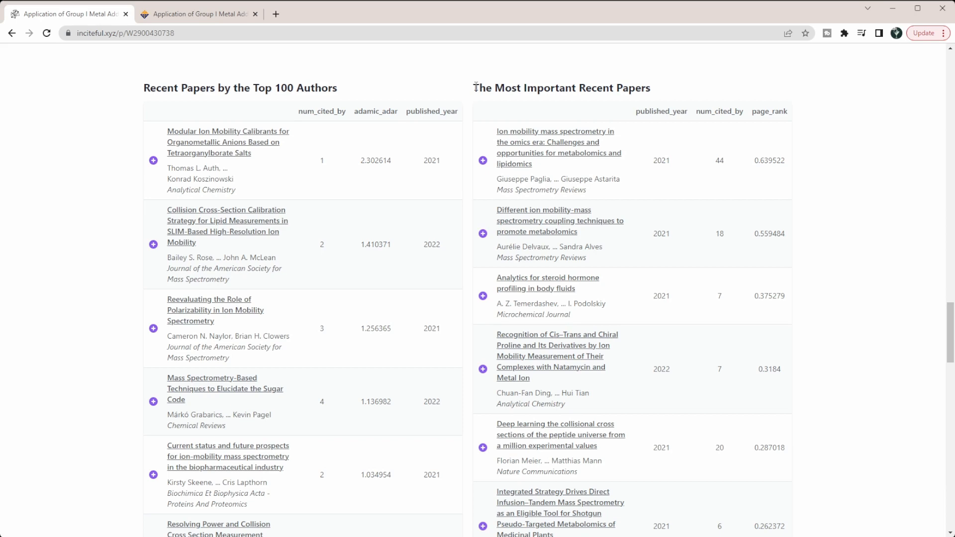
mouse_move(571, 105)
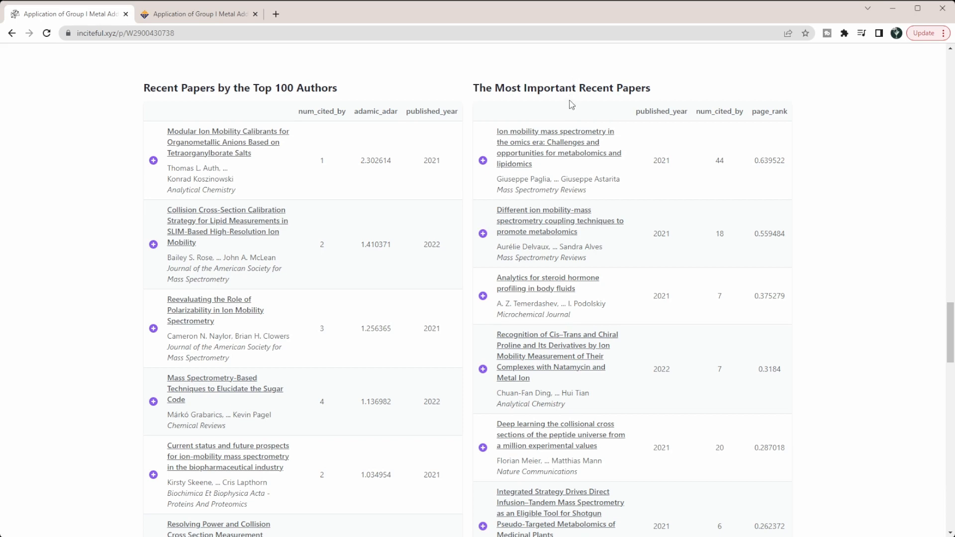
mouse_move(728, 213)
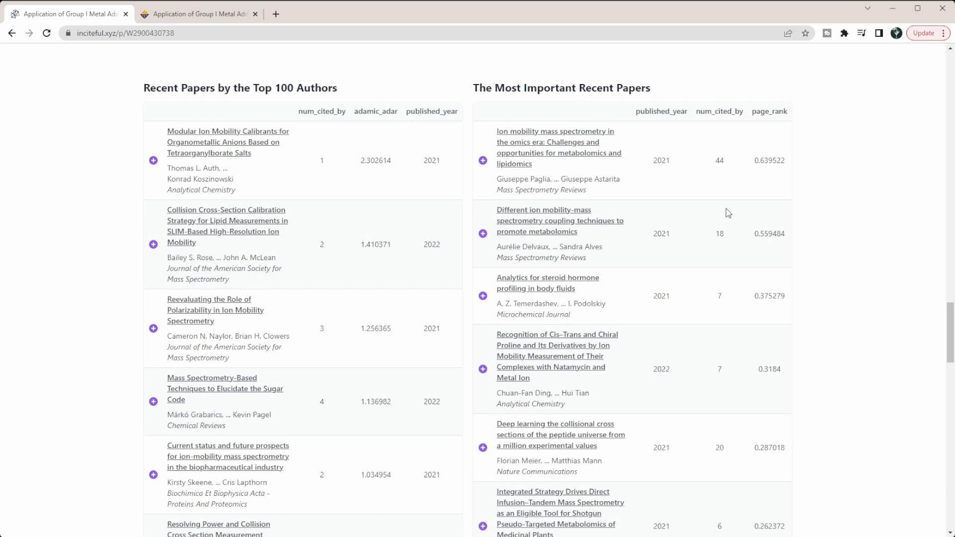
mouse_move(847, 182)
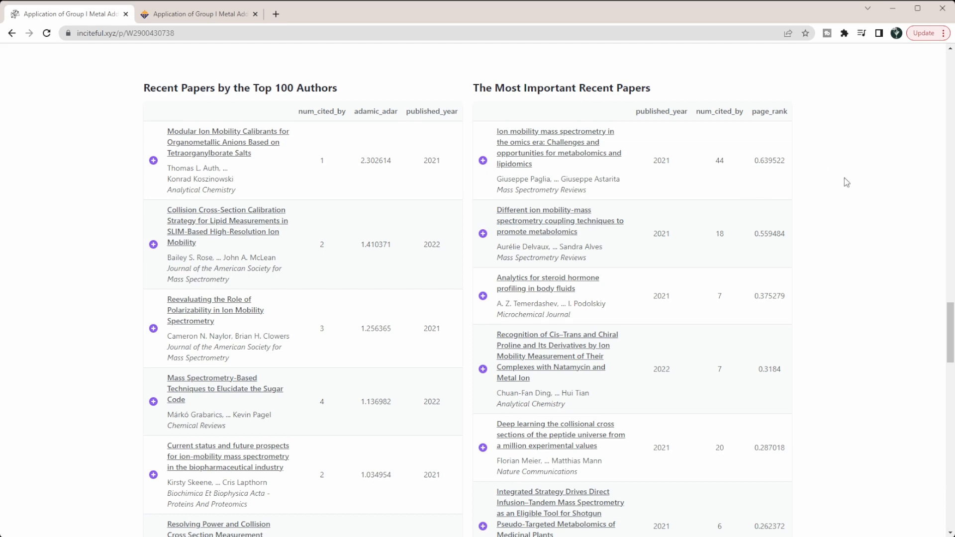
scroll(down, 3)
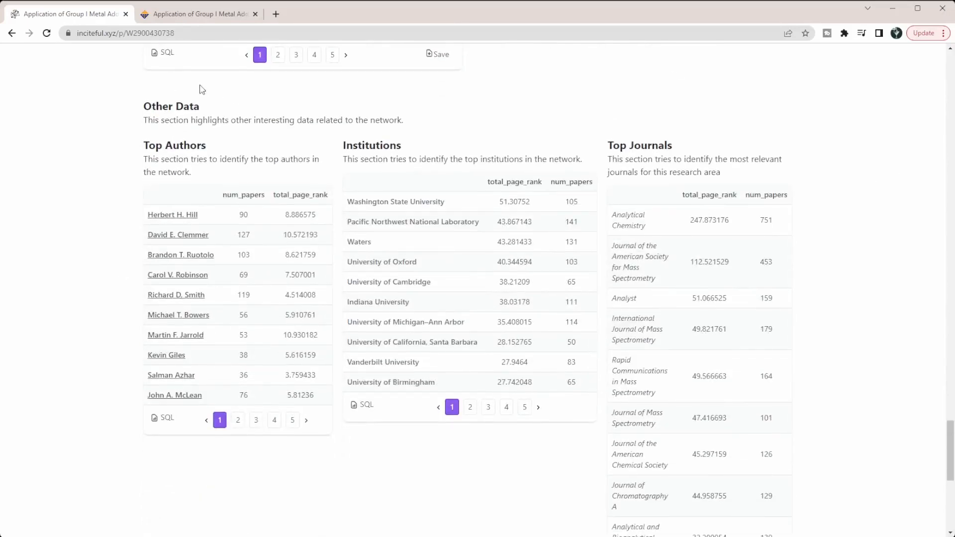
mouse_move(212, 262)
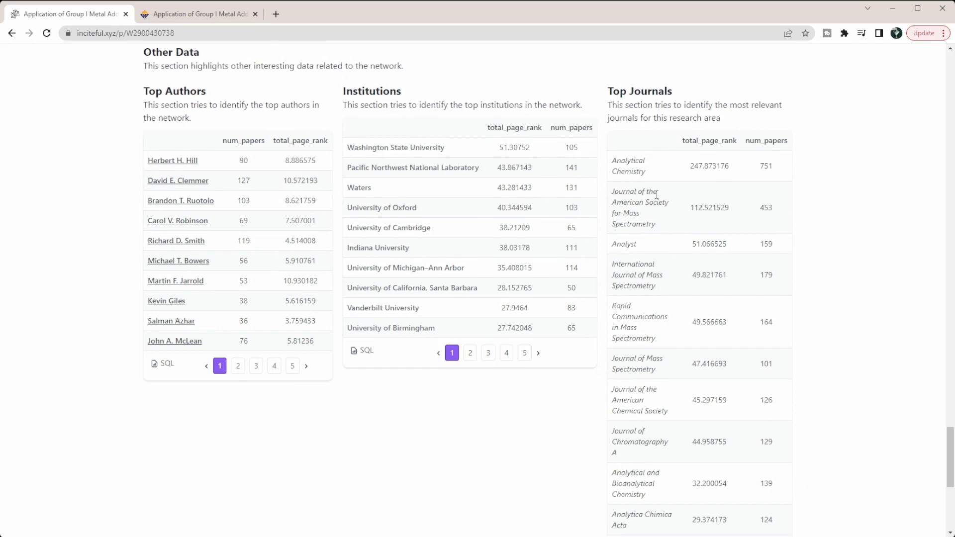
mouse_move(656, 253)
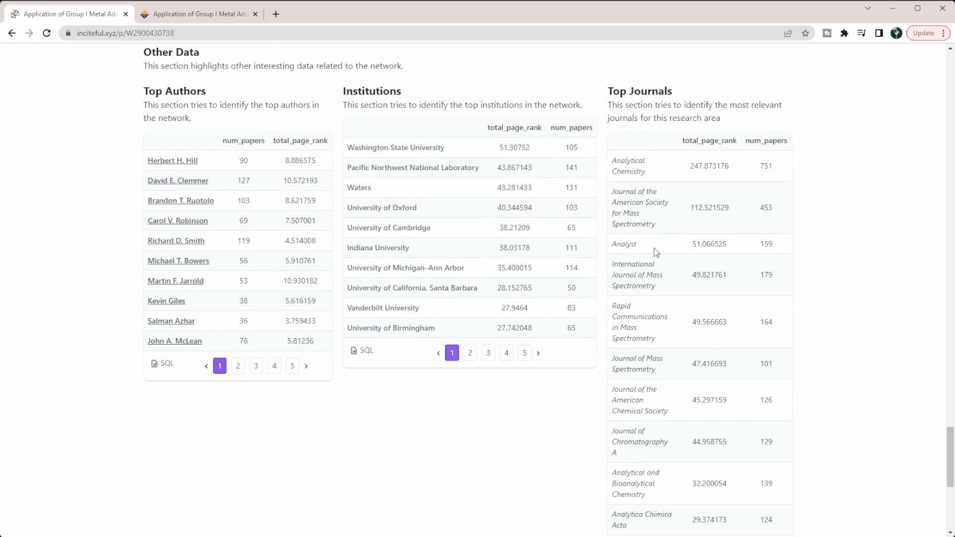
mouse_move(659, 85)
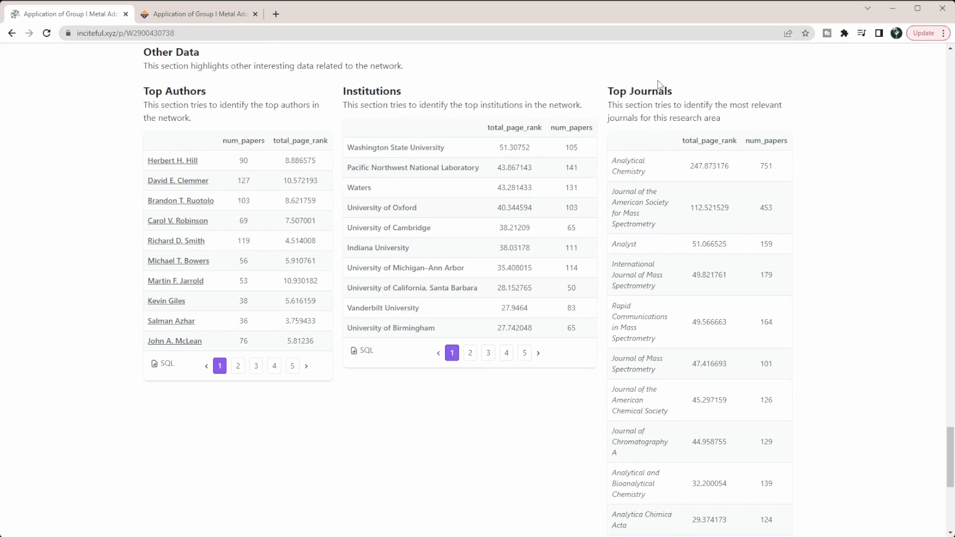
scroll(down, 3)
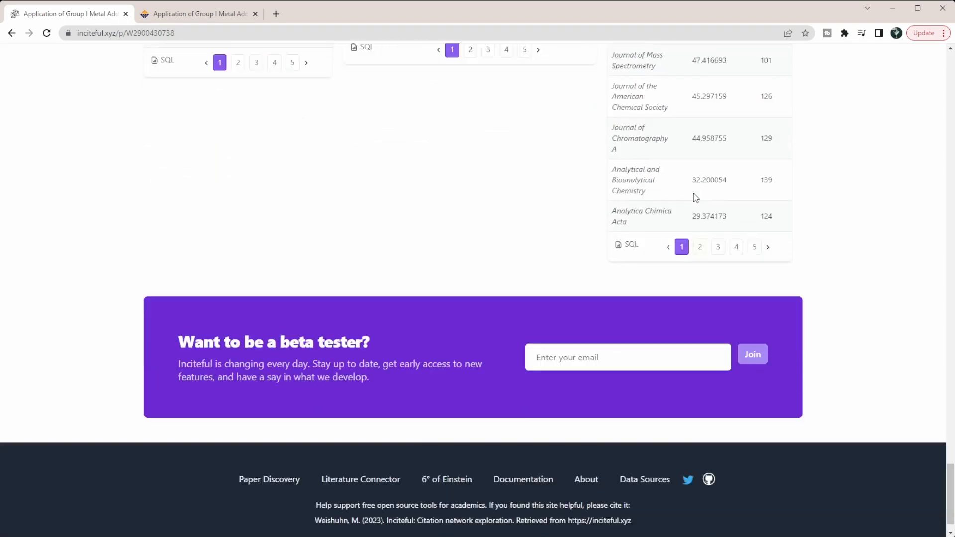
scroll(up, 3)
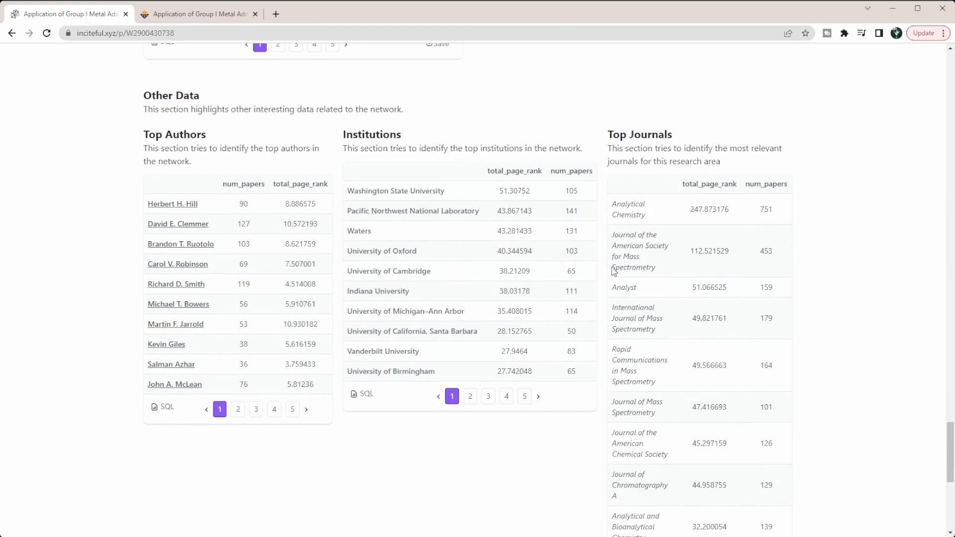
scroll(up, 3)
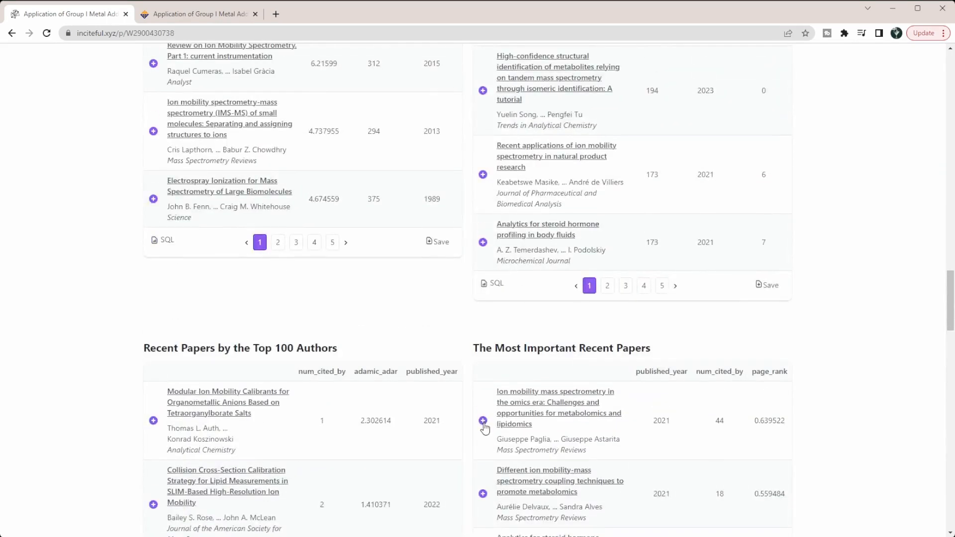
scroll(up, 3)
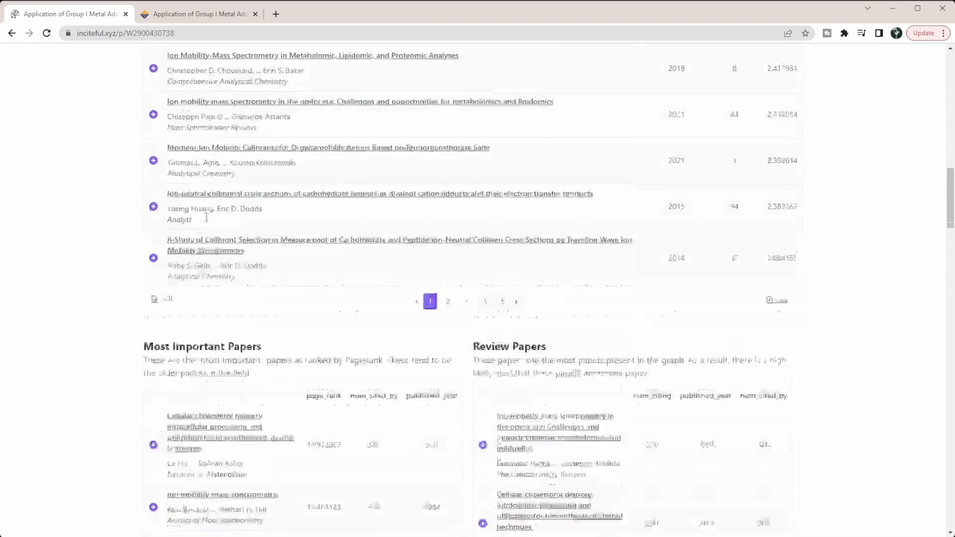
Add 'Steroid analysis by ion mobility spectrometry' as a second seed and build the review from both papers
scroll(up, 3)
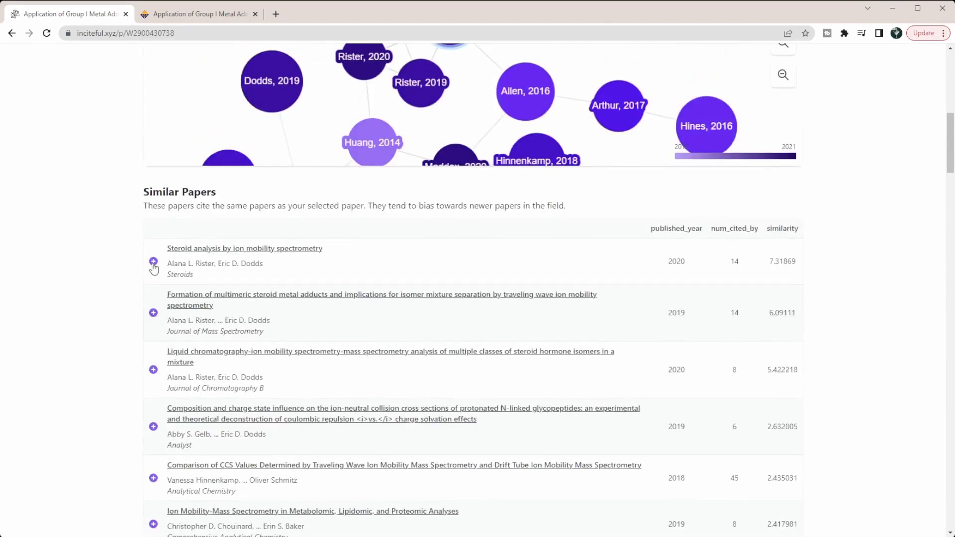
click(154, 263)
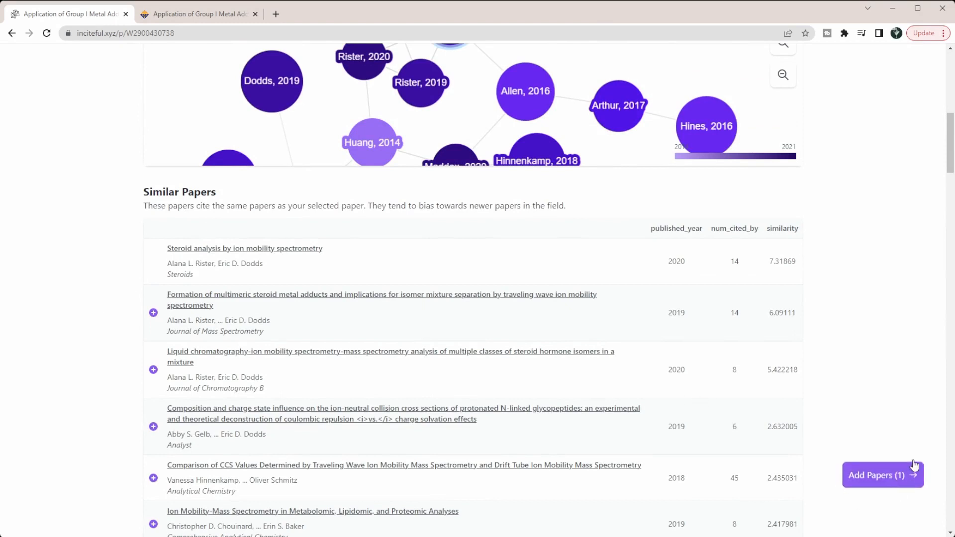
click(882, 475)
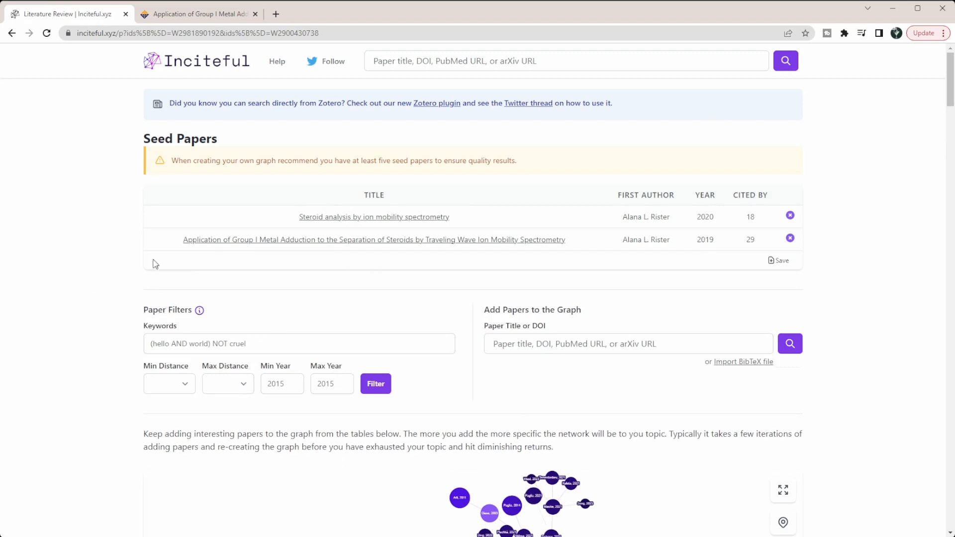
mouse_move(472, 265)
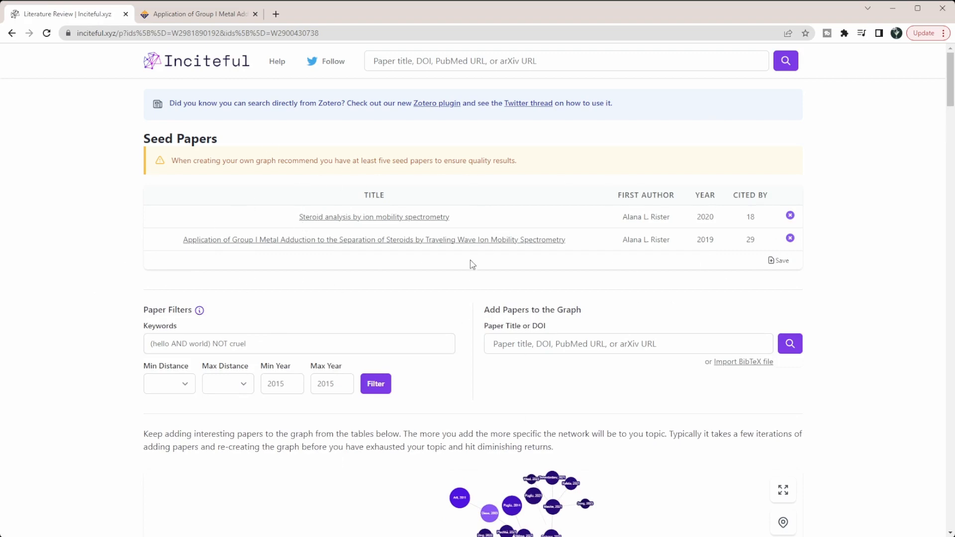
scroll(down, 3)
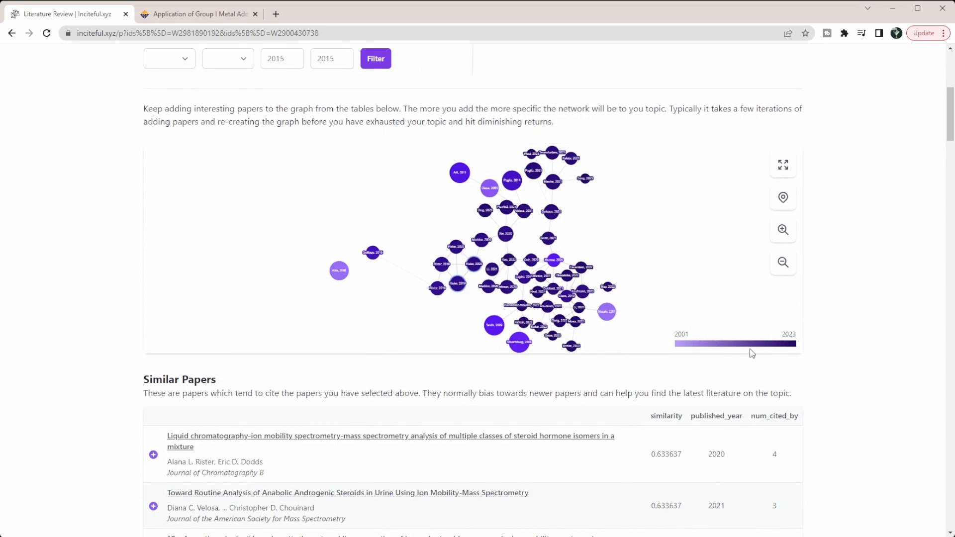
mouse_move(349, 302)
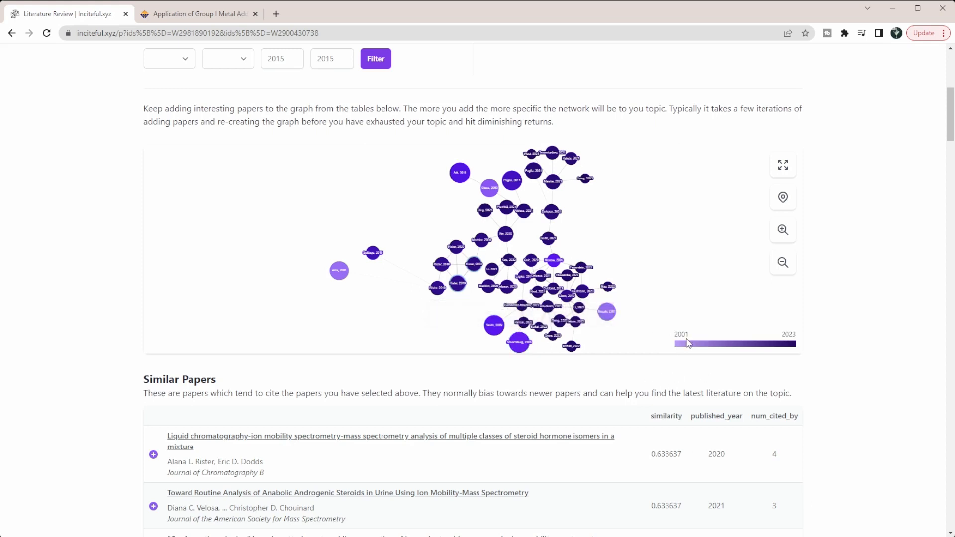
mouse_move(799, 377)
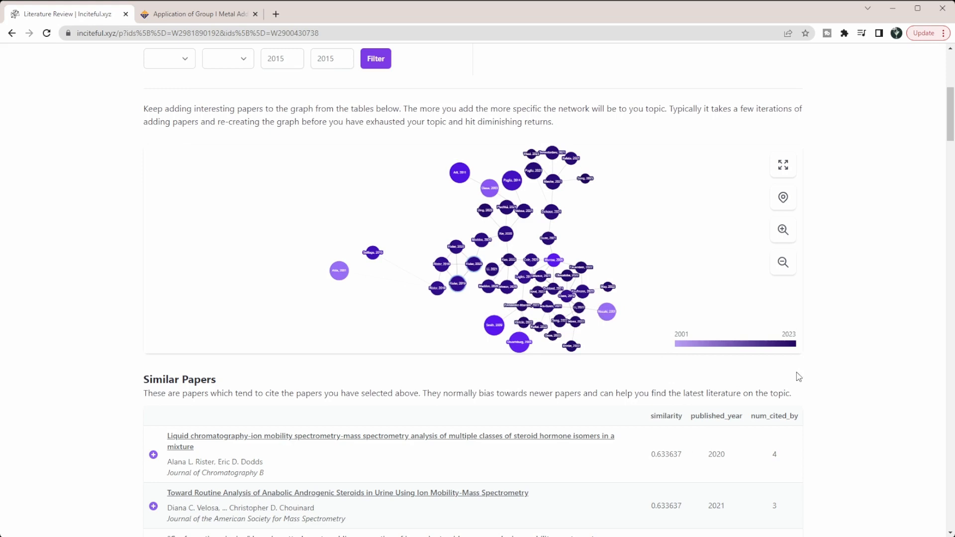
mouse_move(484, 210)
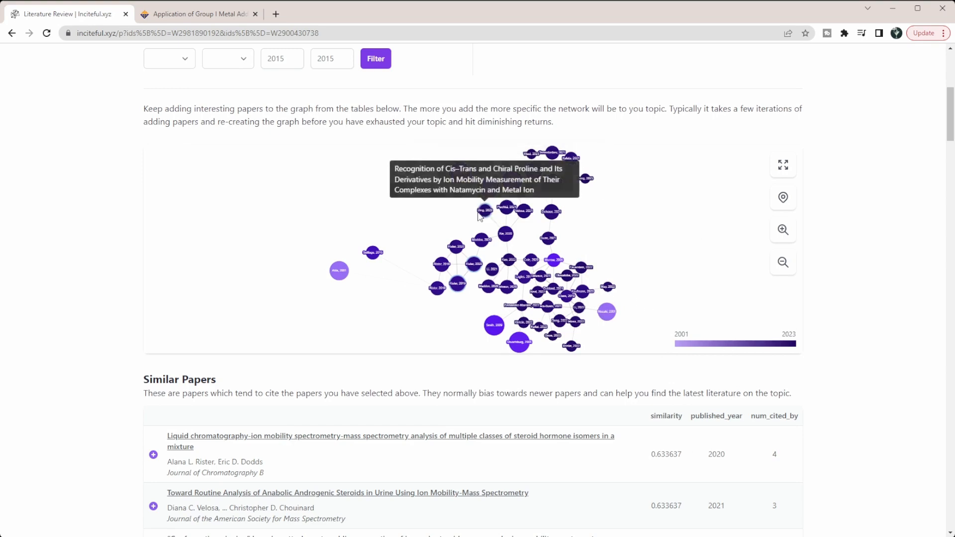
click(783, 230)
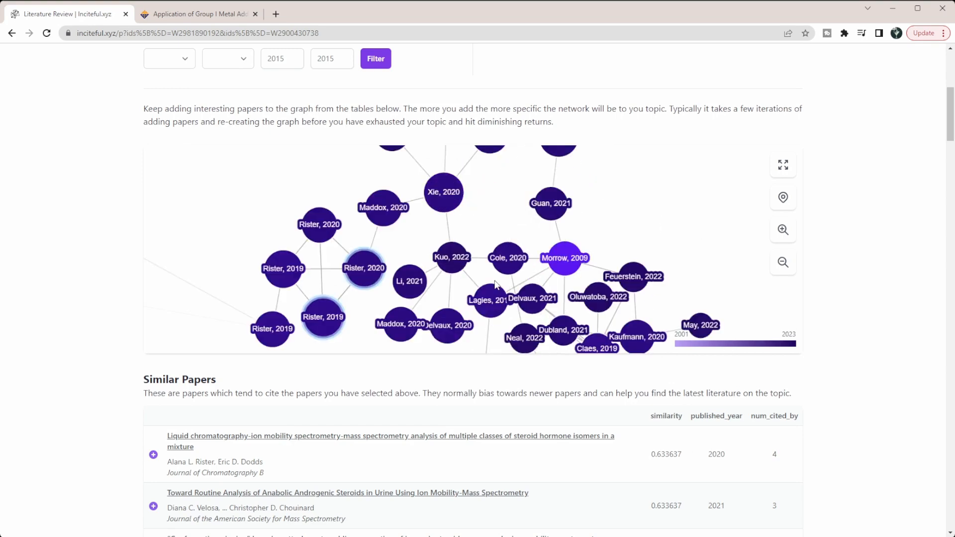
mouse_move(323, 316)
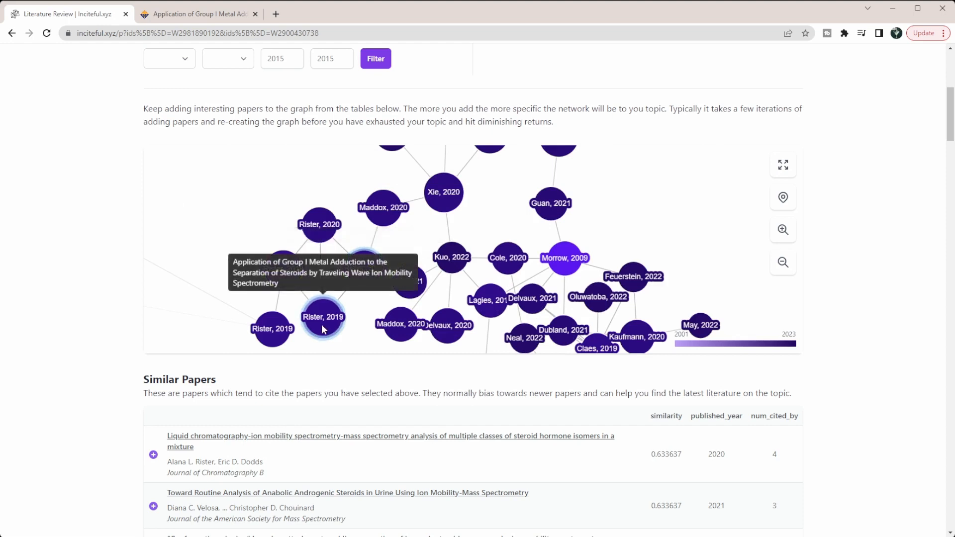
mouse_move(384, 207)
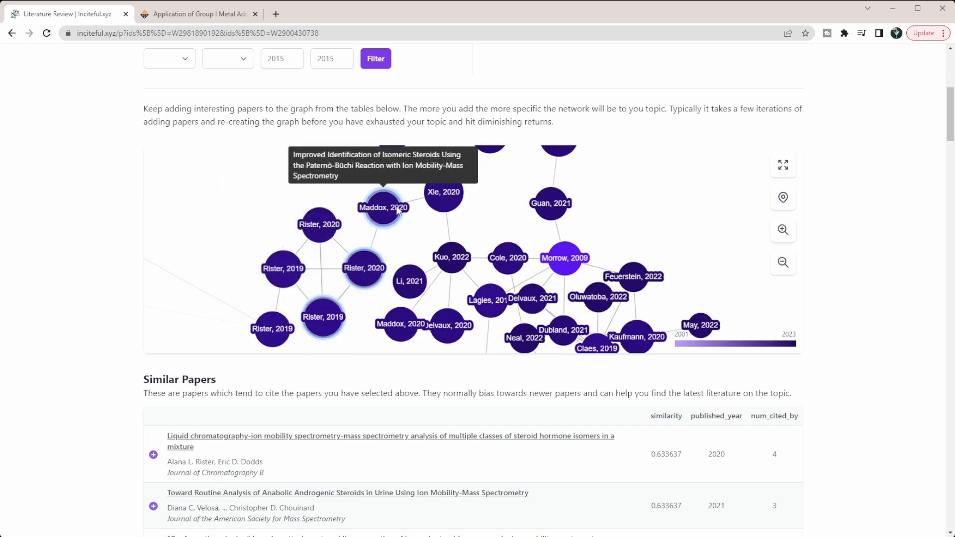
mouse_move(444, 193)
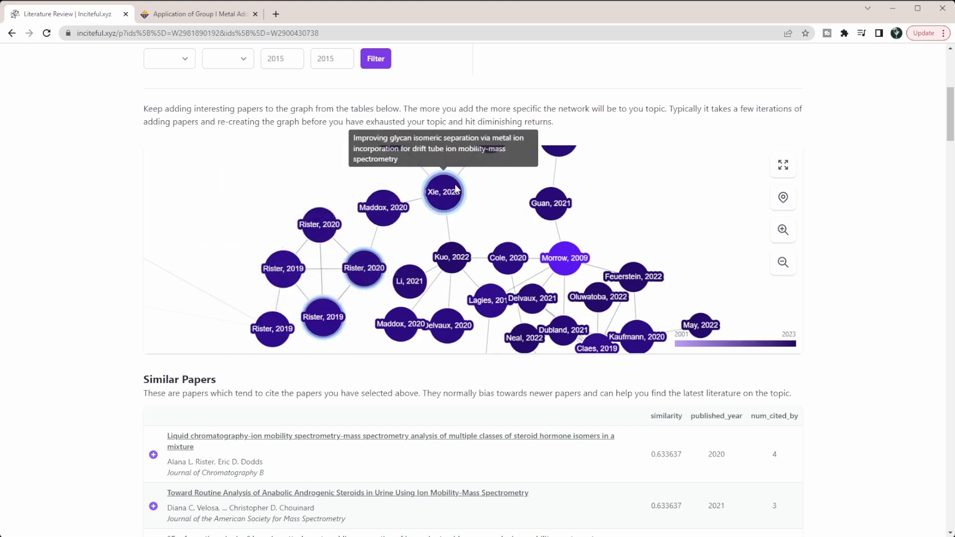
mouse_move(444, 205)
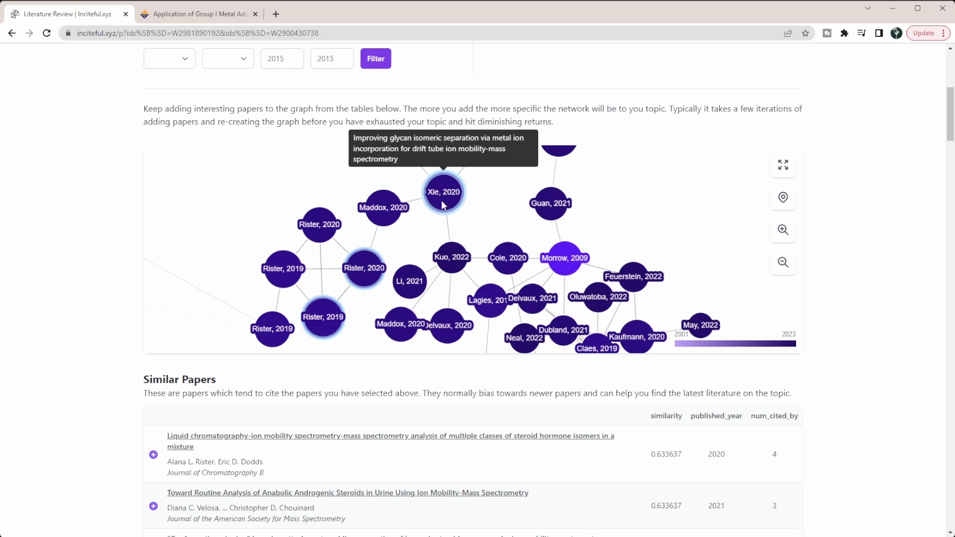
click(784, 263)
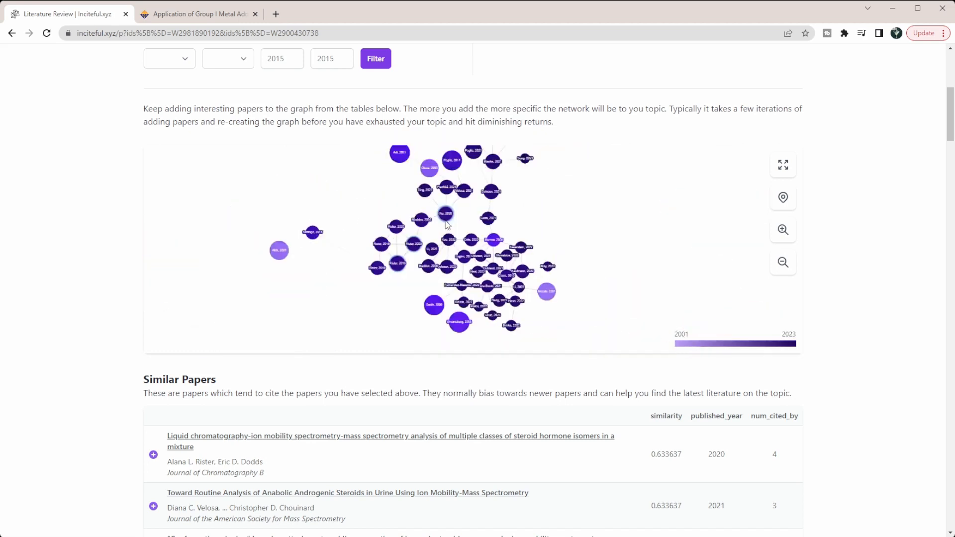
mouse_move(128, 222)
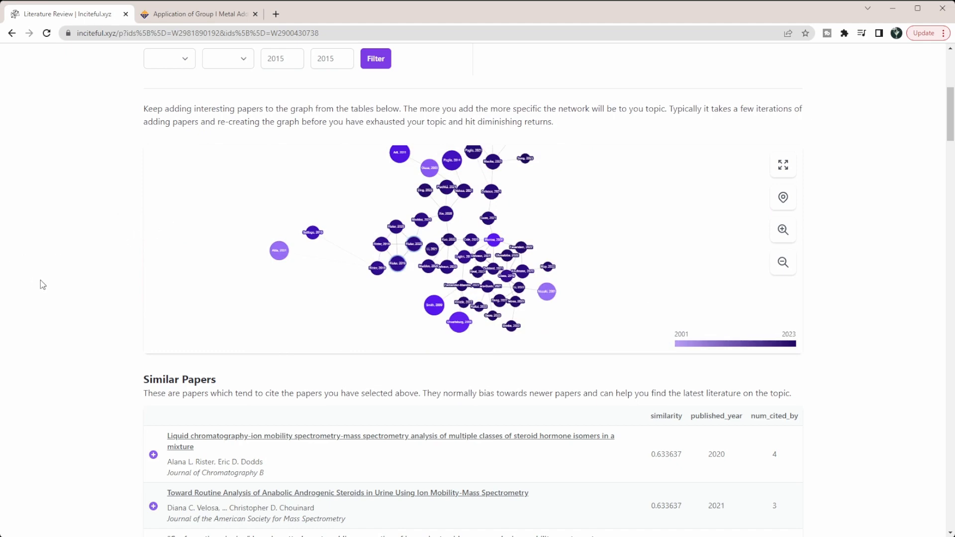
scroll(up, 3)
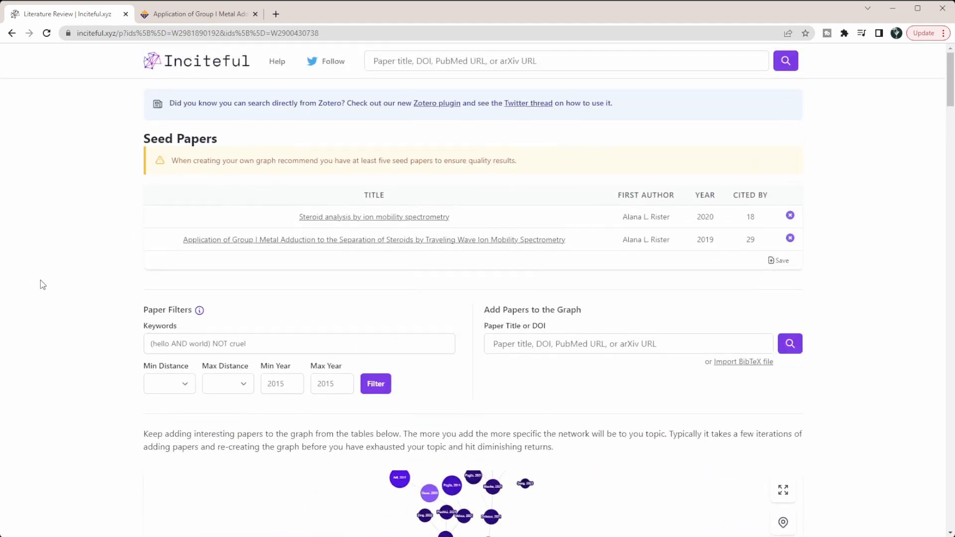